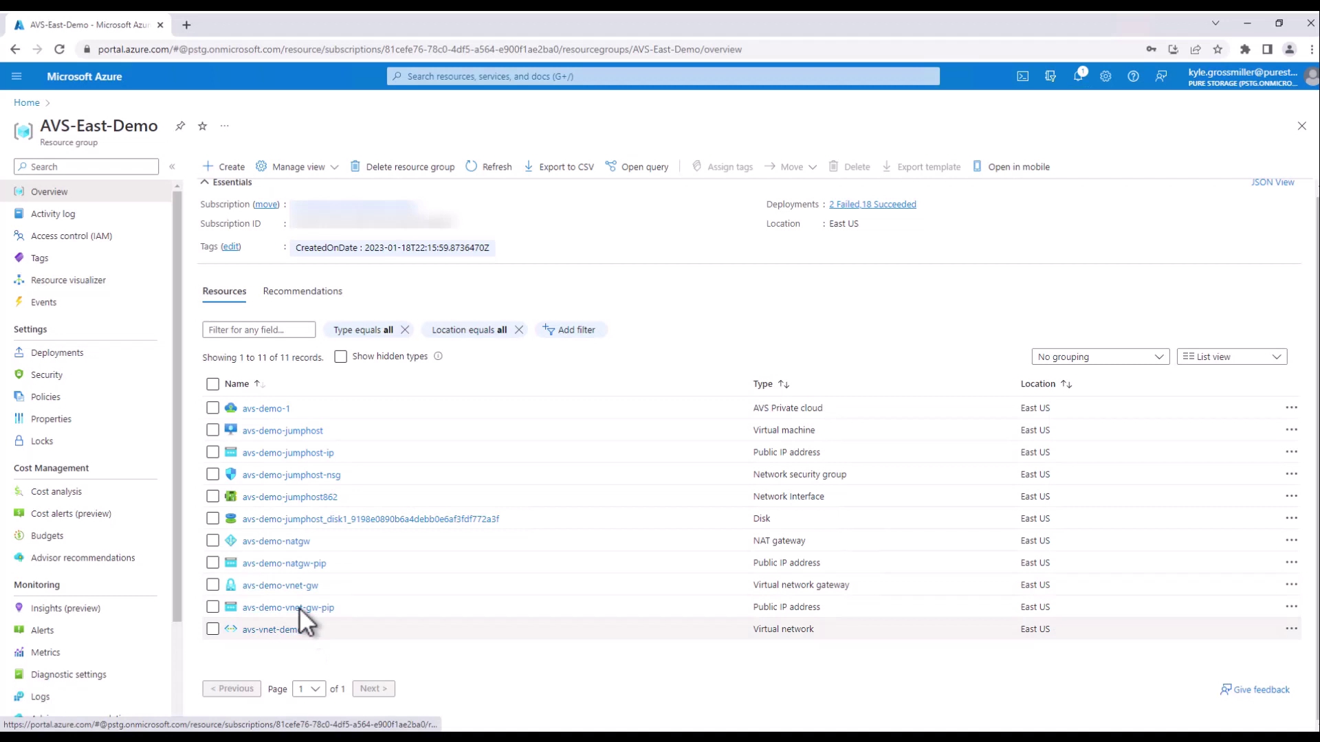
mouse_move(277, 412)
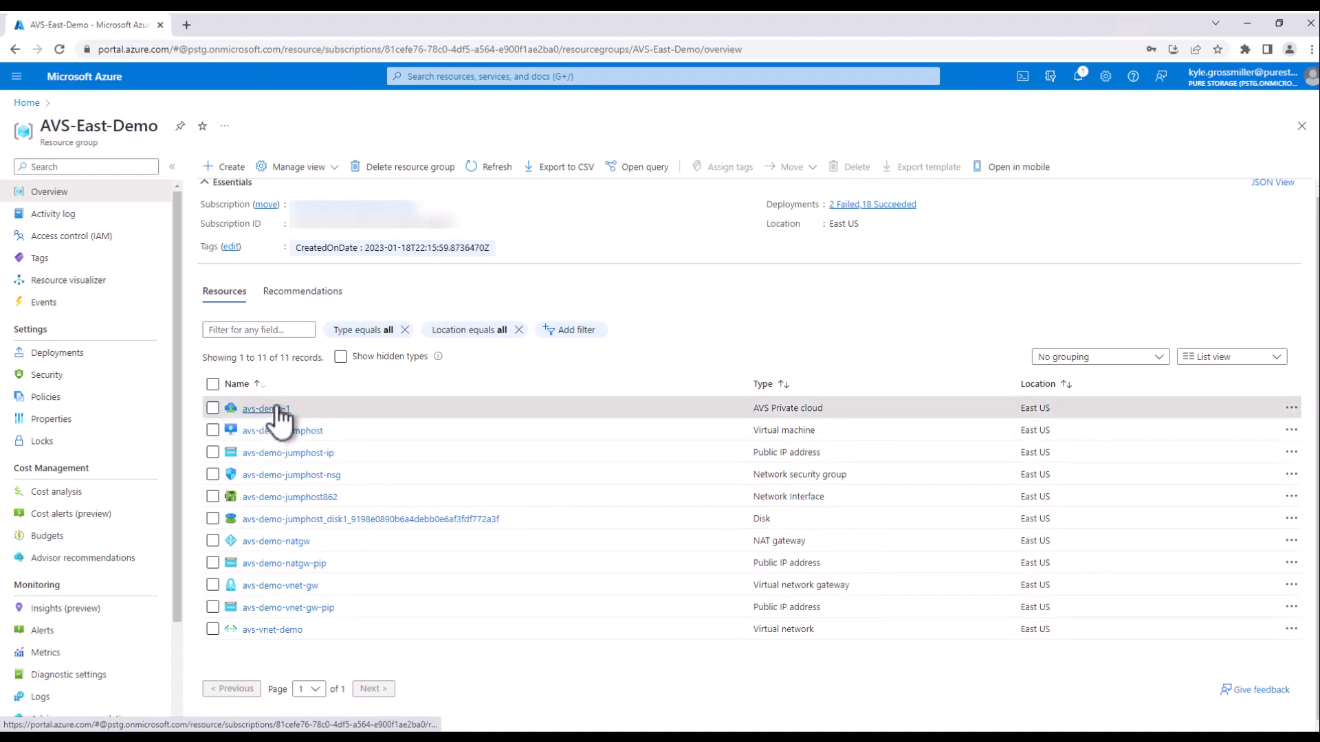
- Show the ExpressRoute circuit and peering IDs for avs-demo-1 under Connectivity
left_click(266, 408)
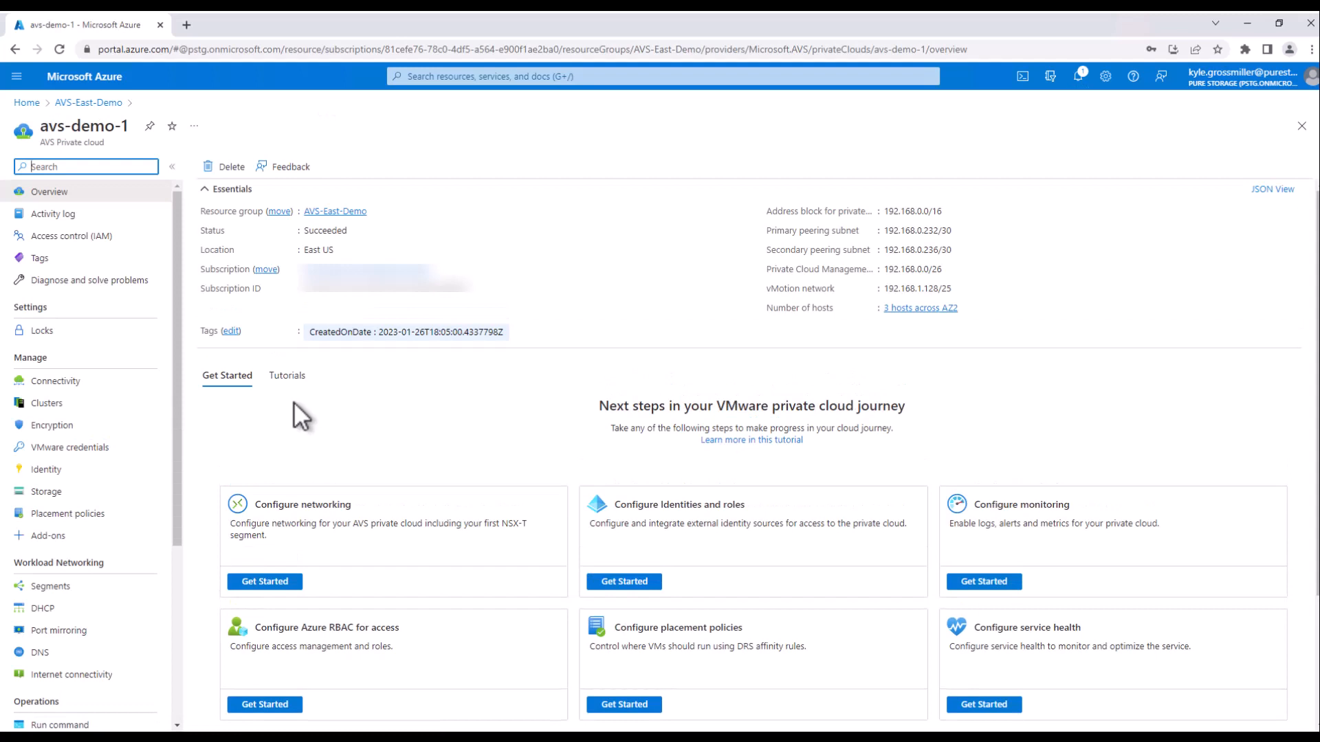
left_click(55, 381)
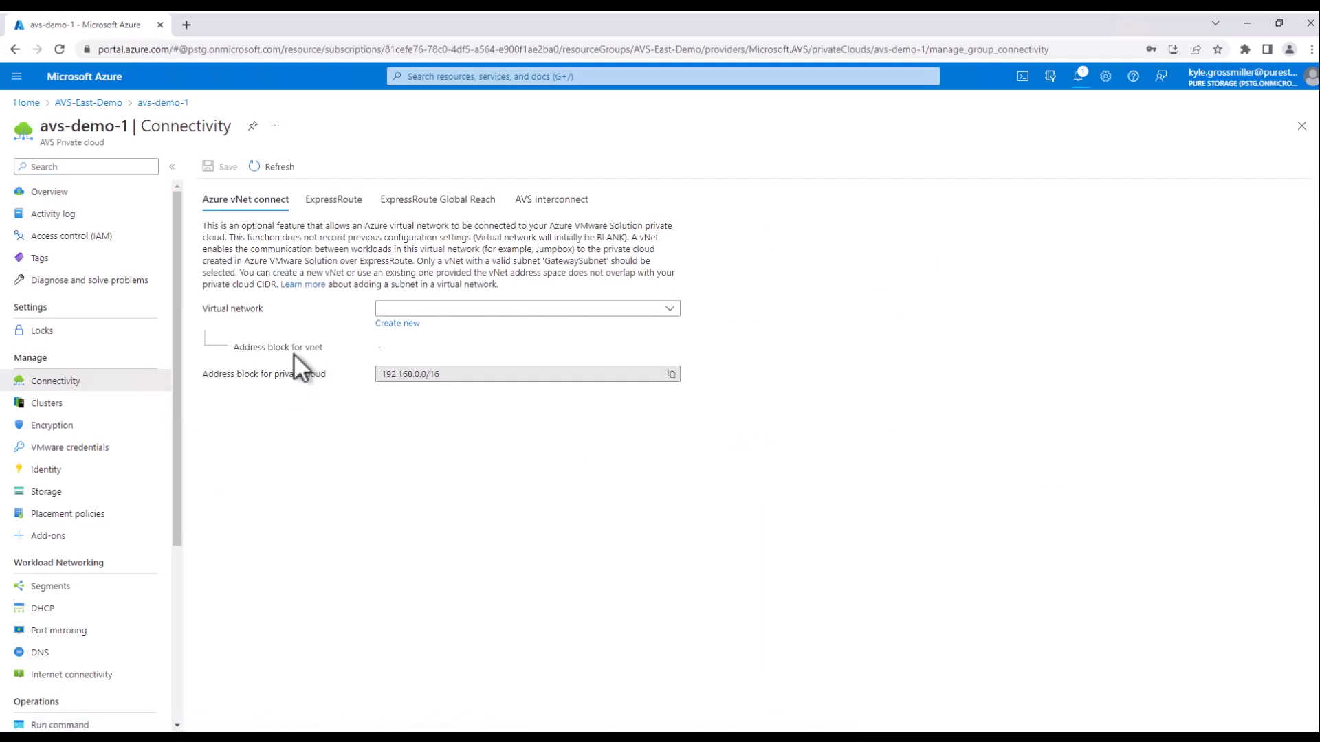
left_click(332, 199)
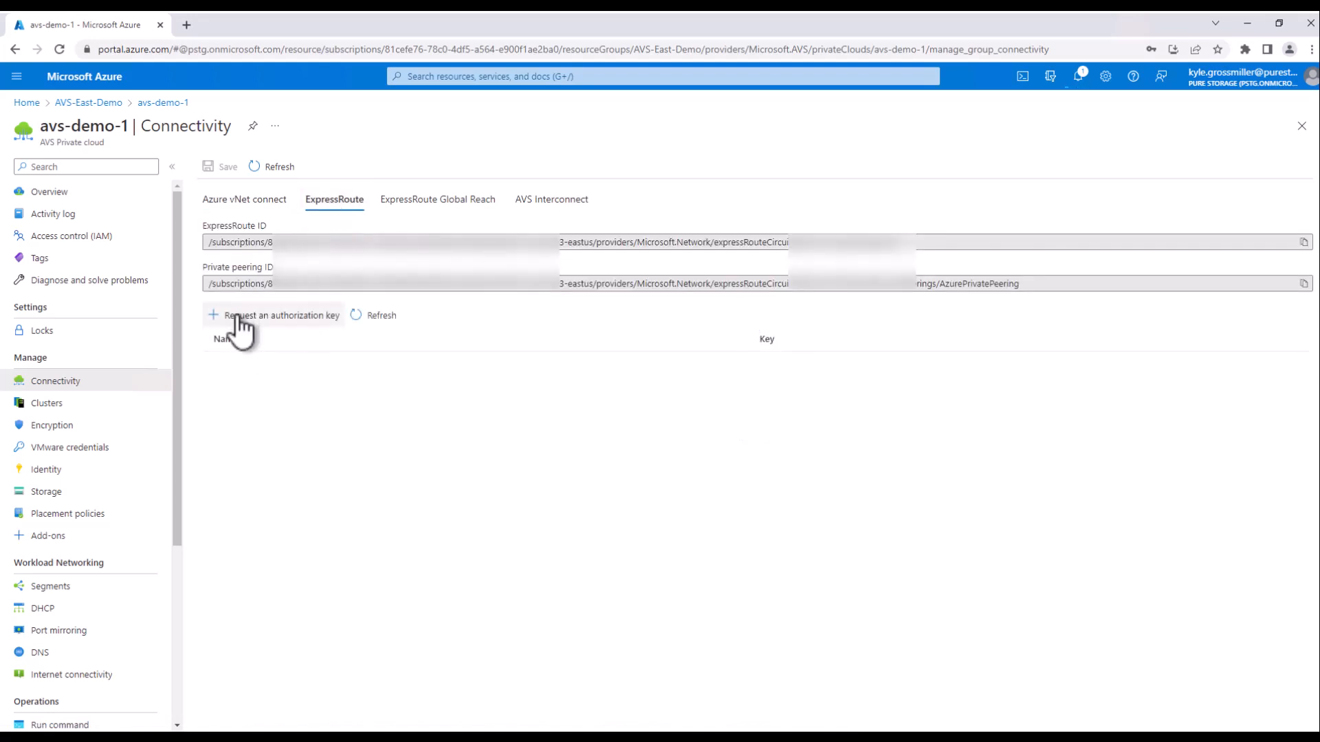
mouse_move(245, 319)
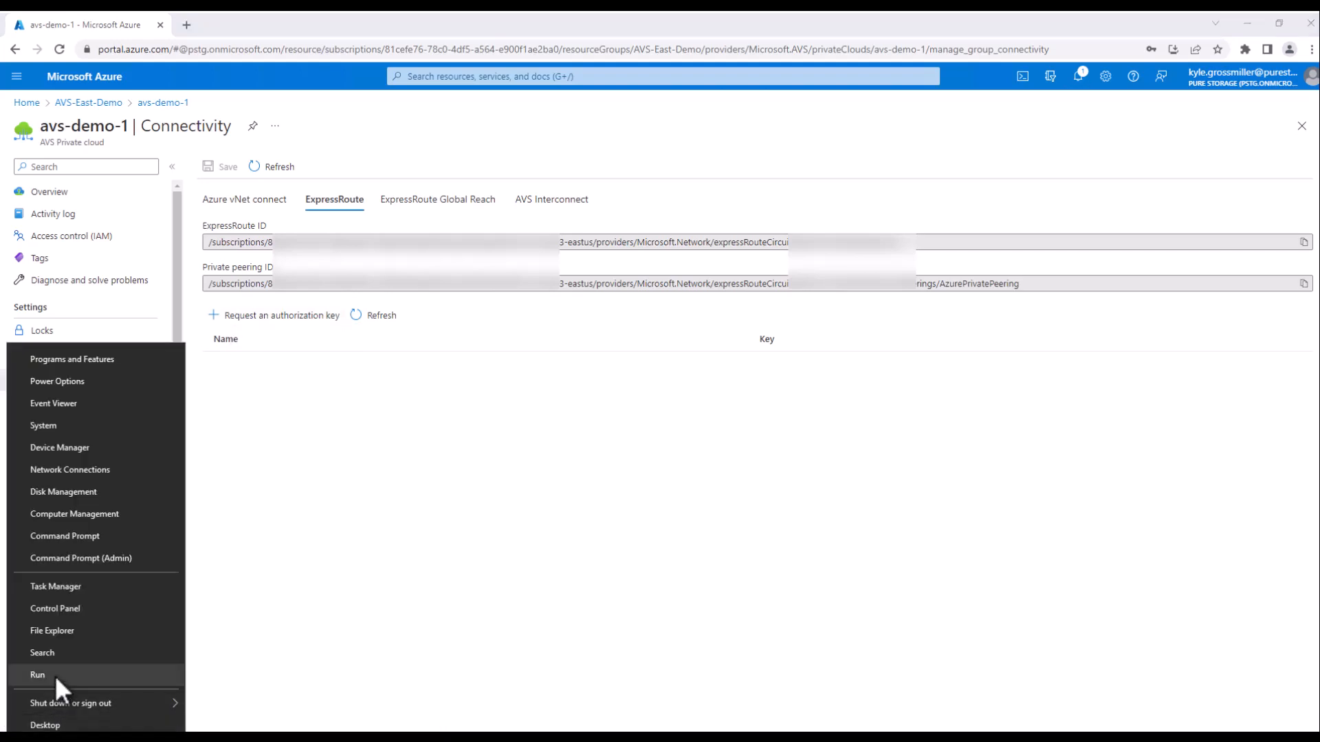
- Note 'ExpressRoute URL:' and 'Authorization Key:' headings and paste the ExpressRoute resource path
left_click(30, 673)
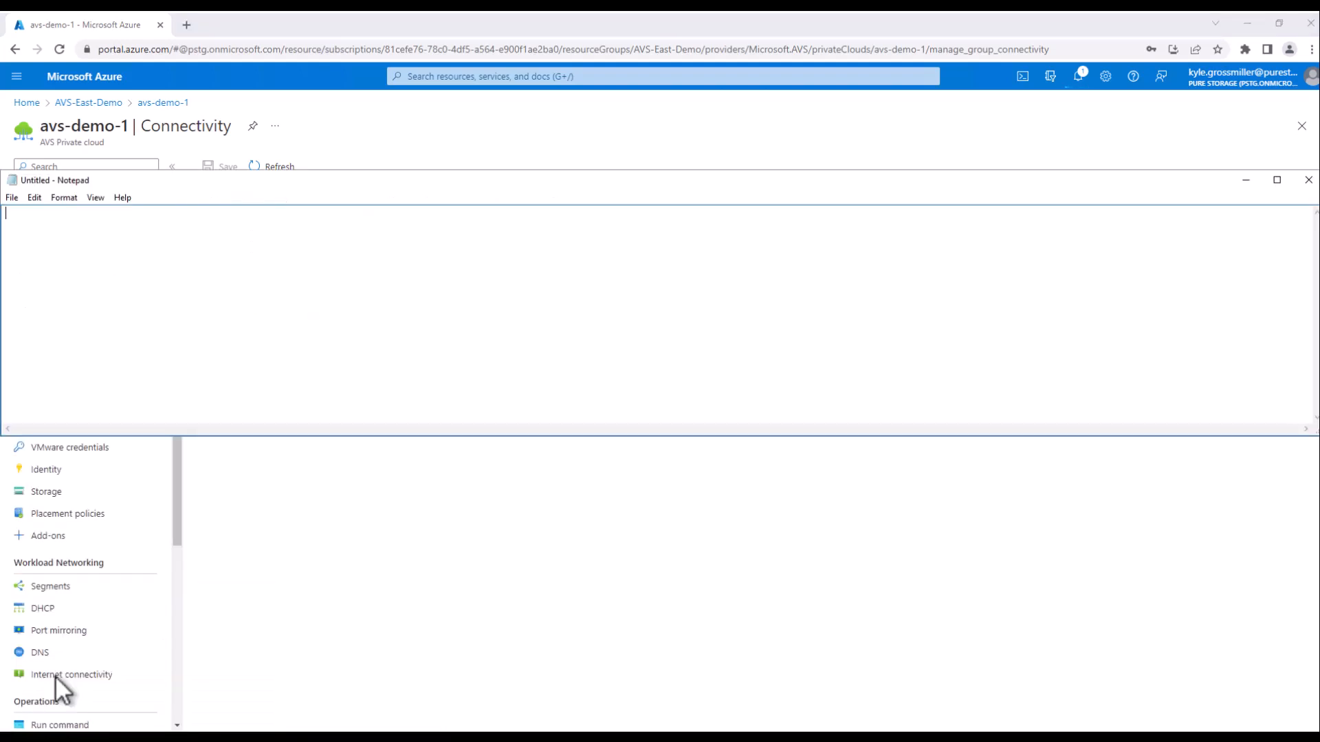
type("ExpressRoute")
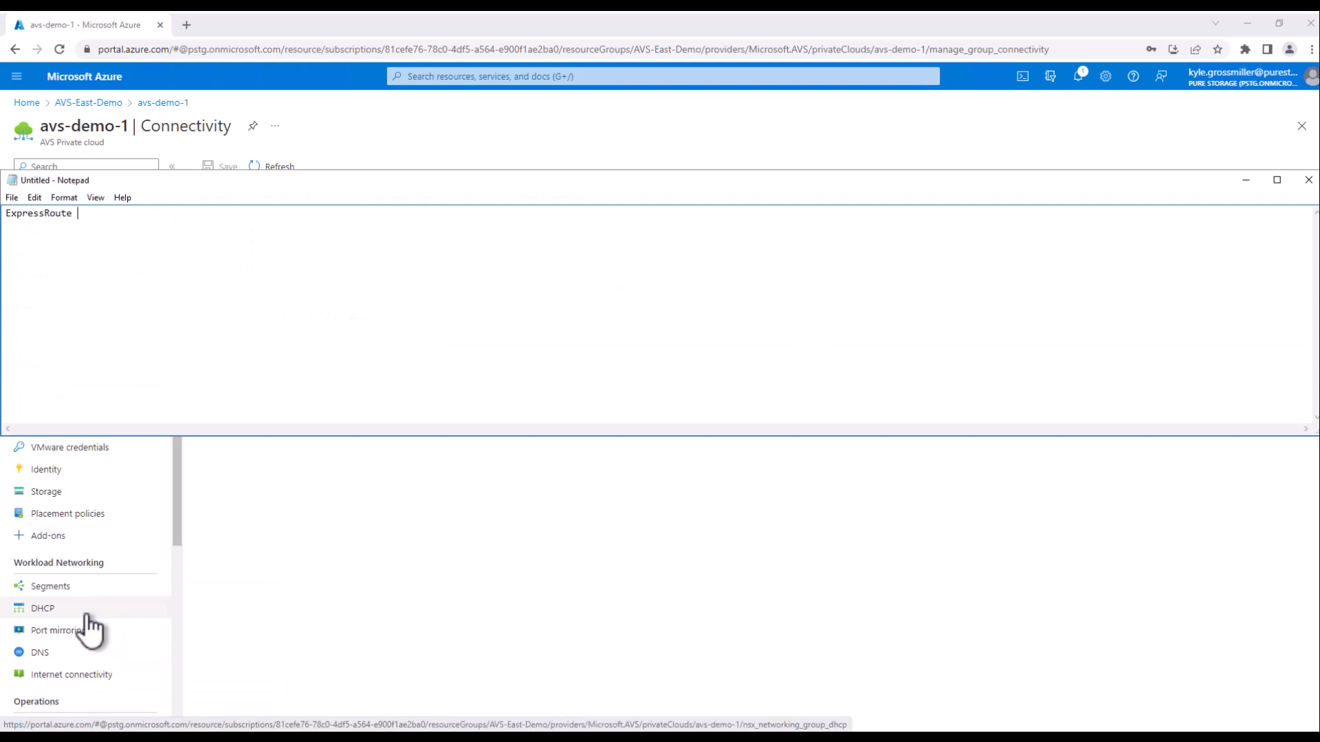
type("URL:")
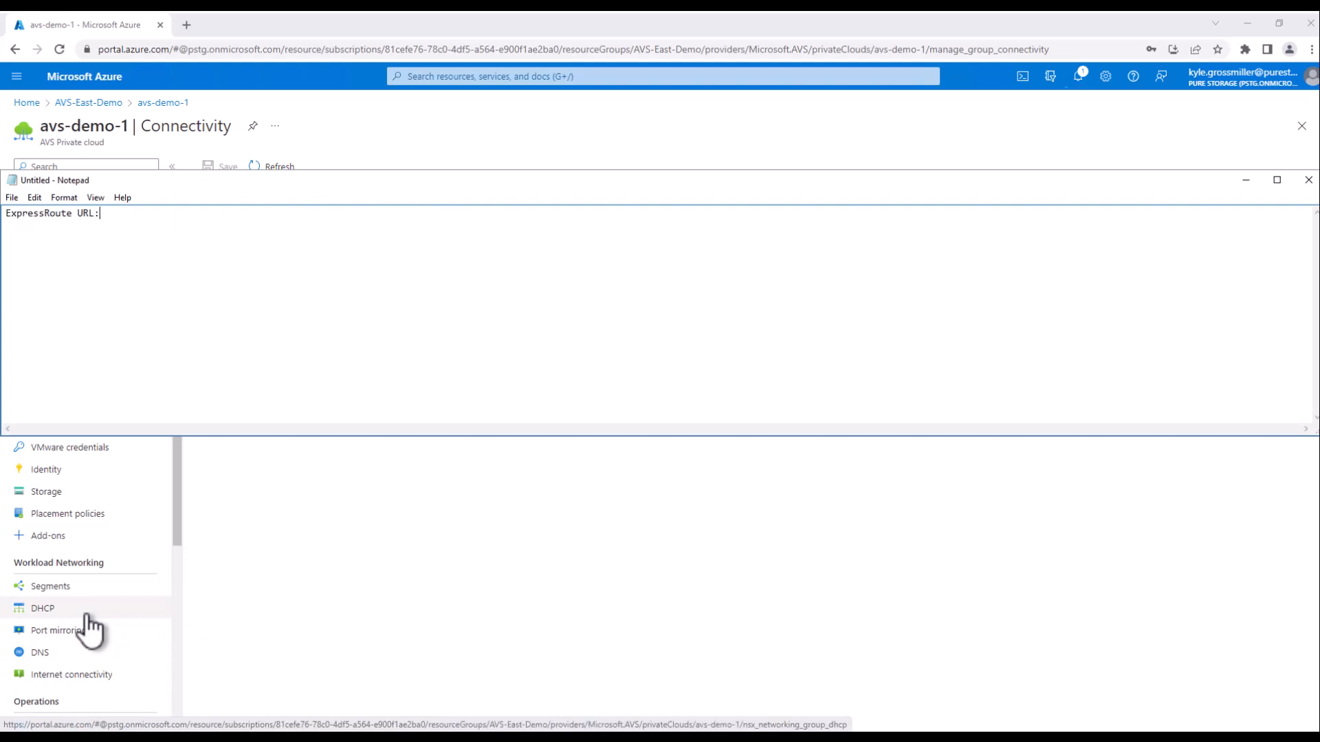
key("Enter")
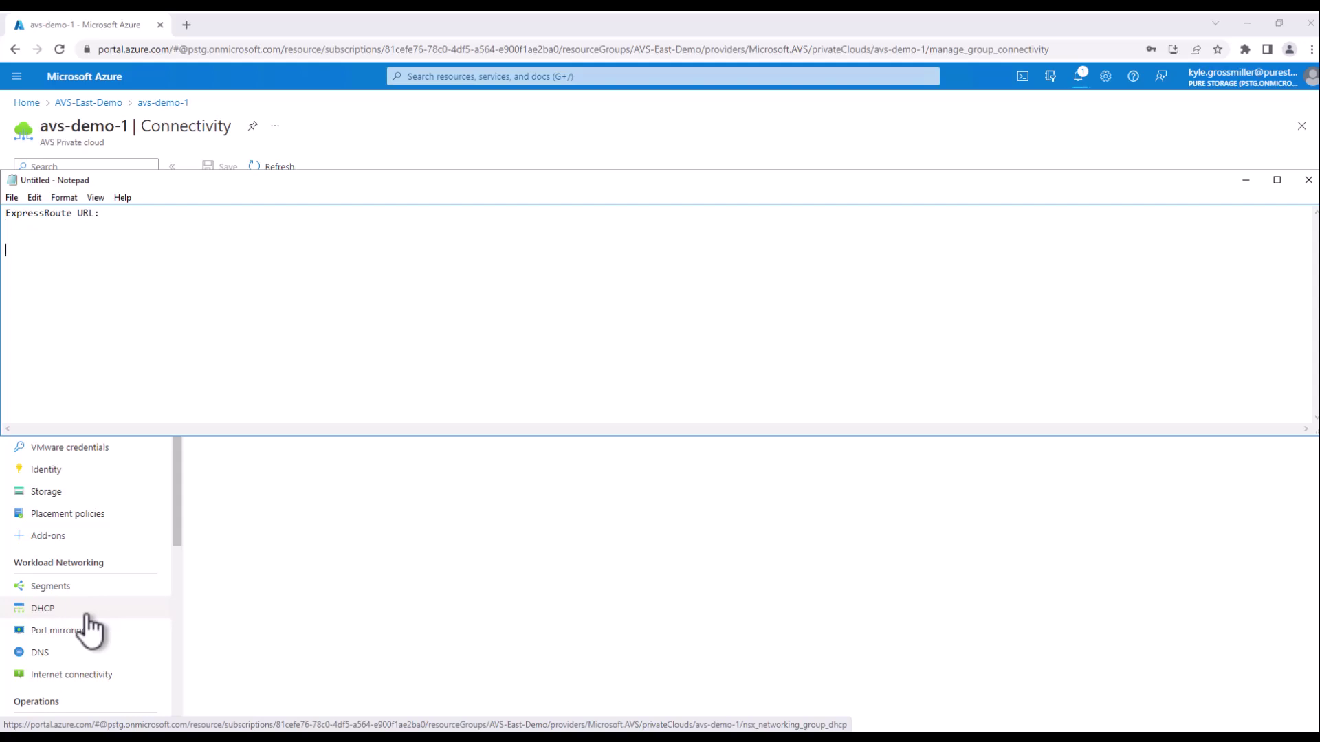
type("Authorizat")
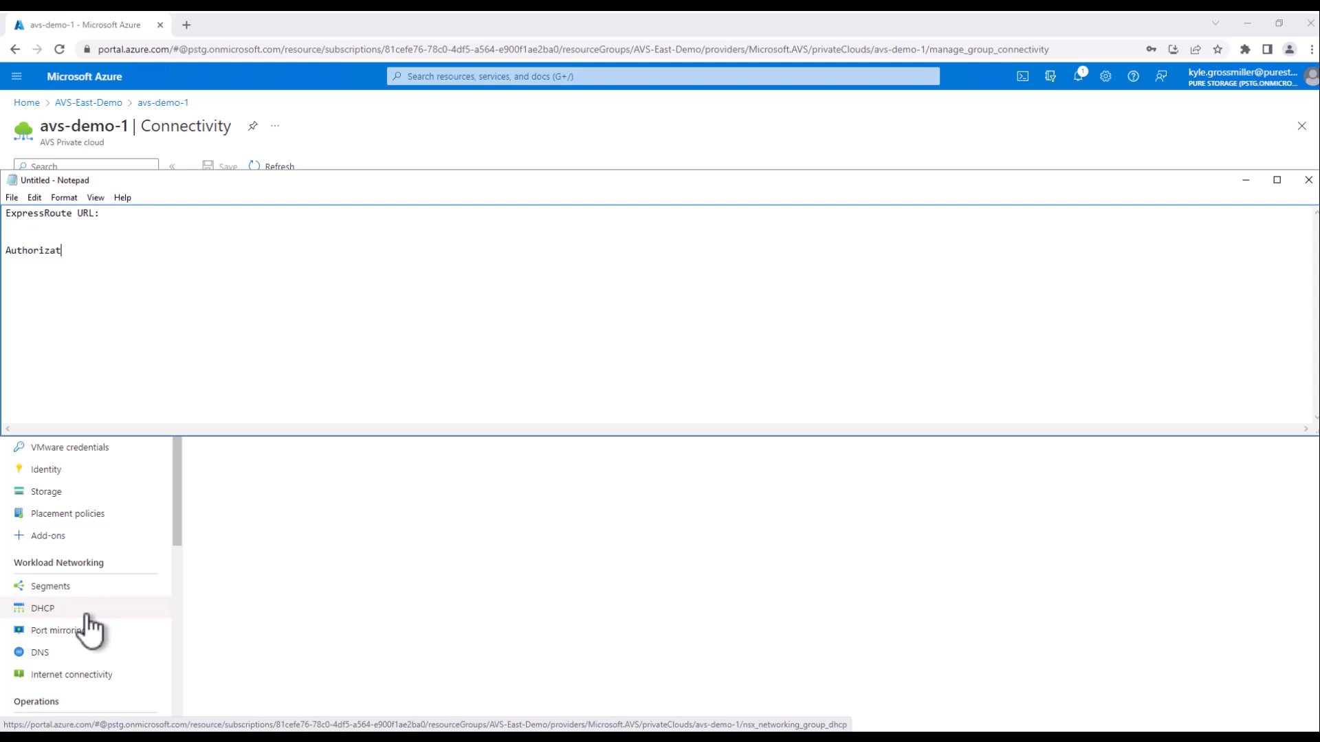
type("ion Key:")
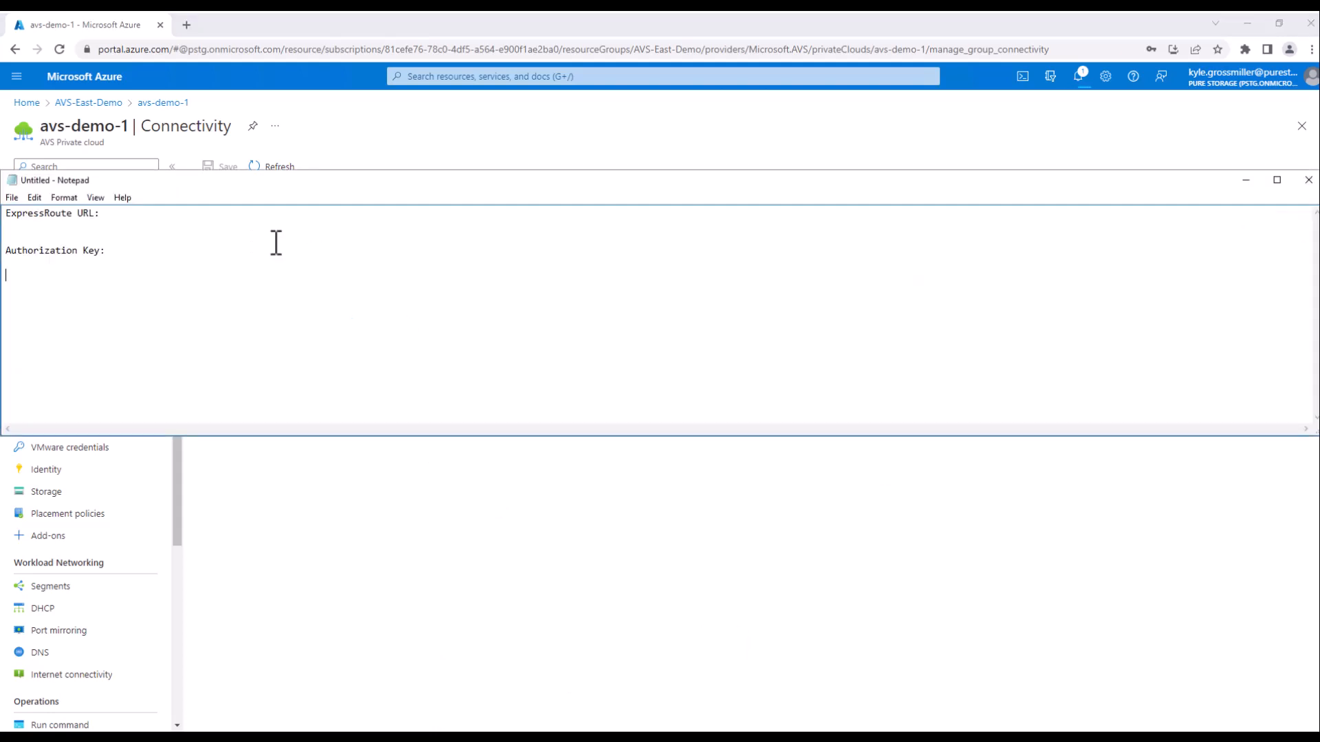
type("/subscriptions/...-p03-eastus-er")
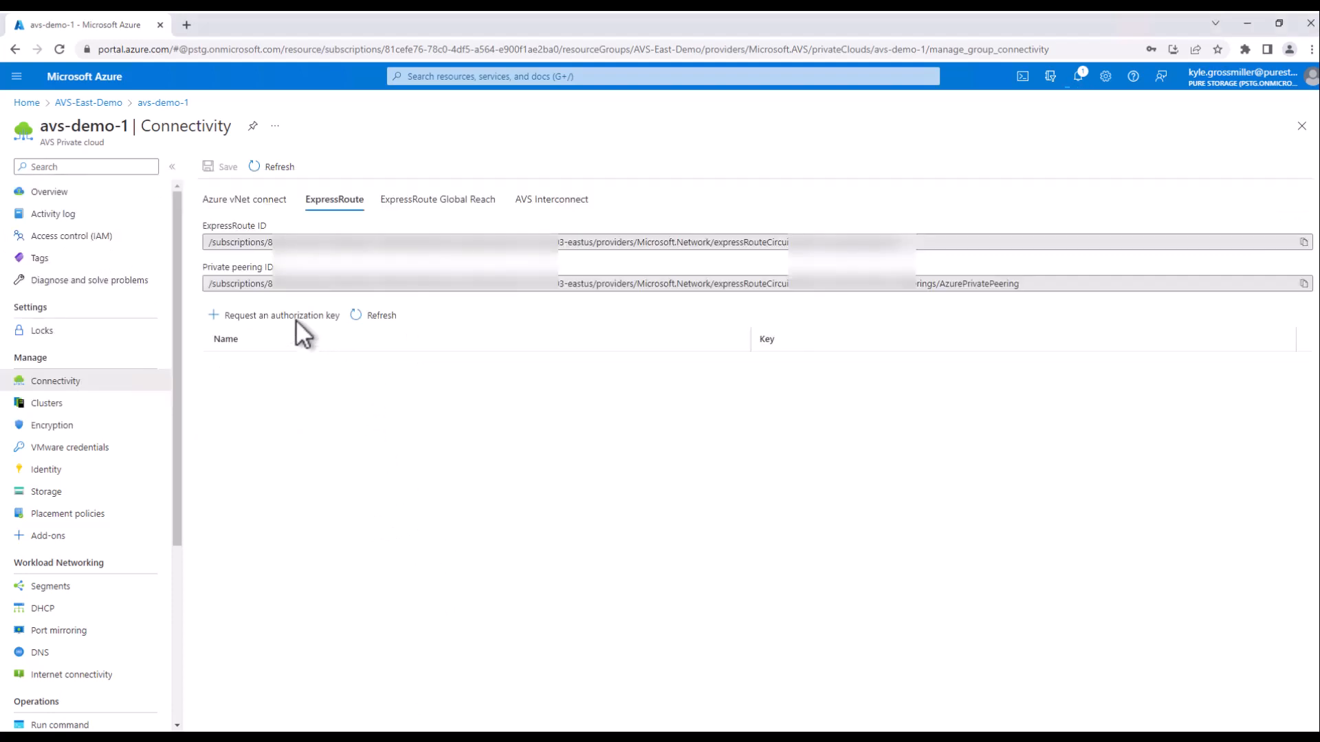
mouse_move(1079, 82)
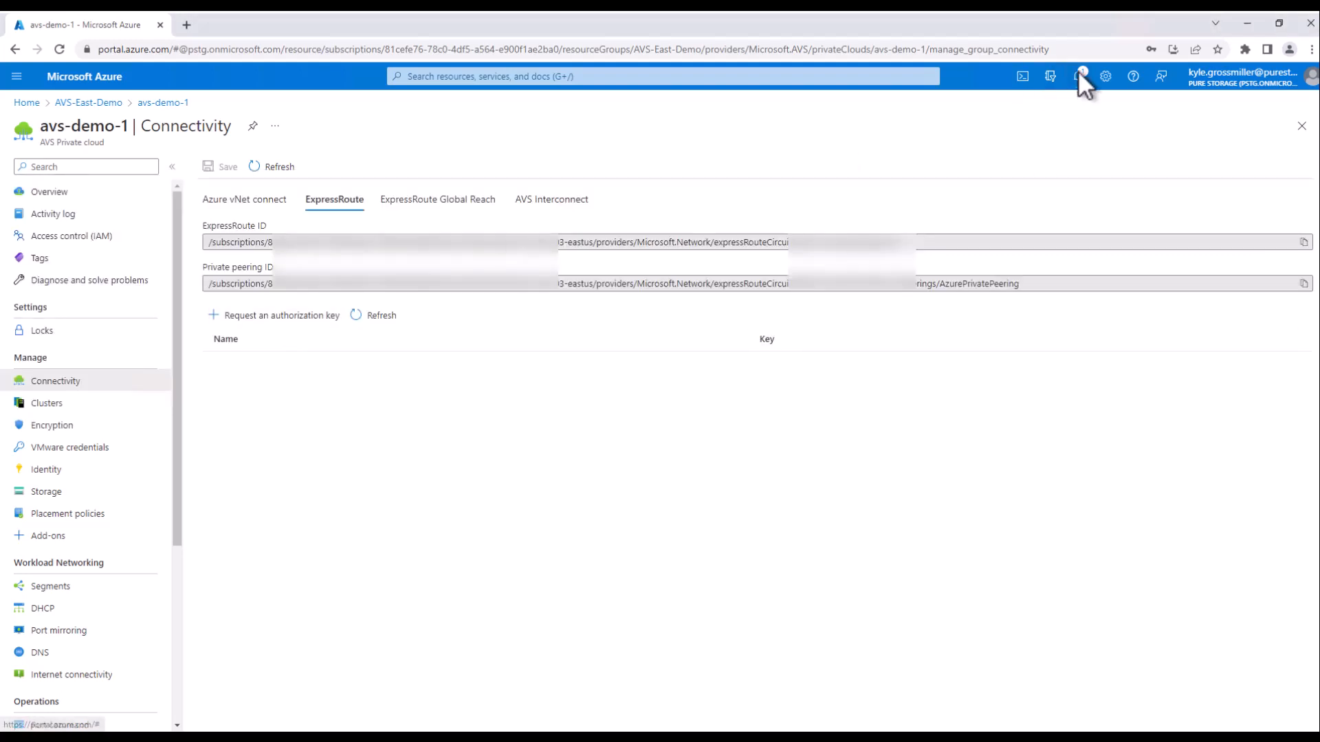
- Request an authorization key named avs-cbs-authkey and copy the generated key
left_click(1081, 77)
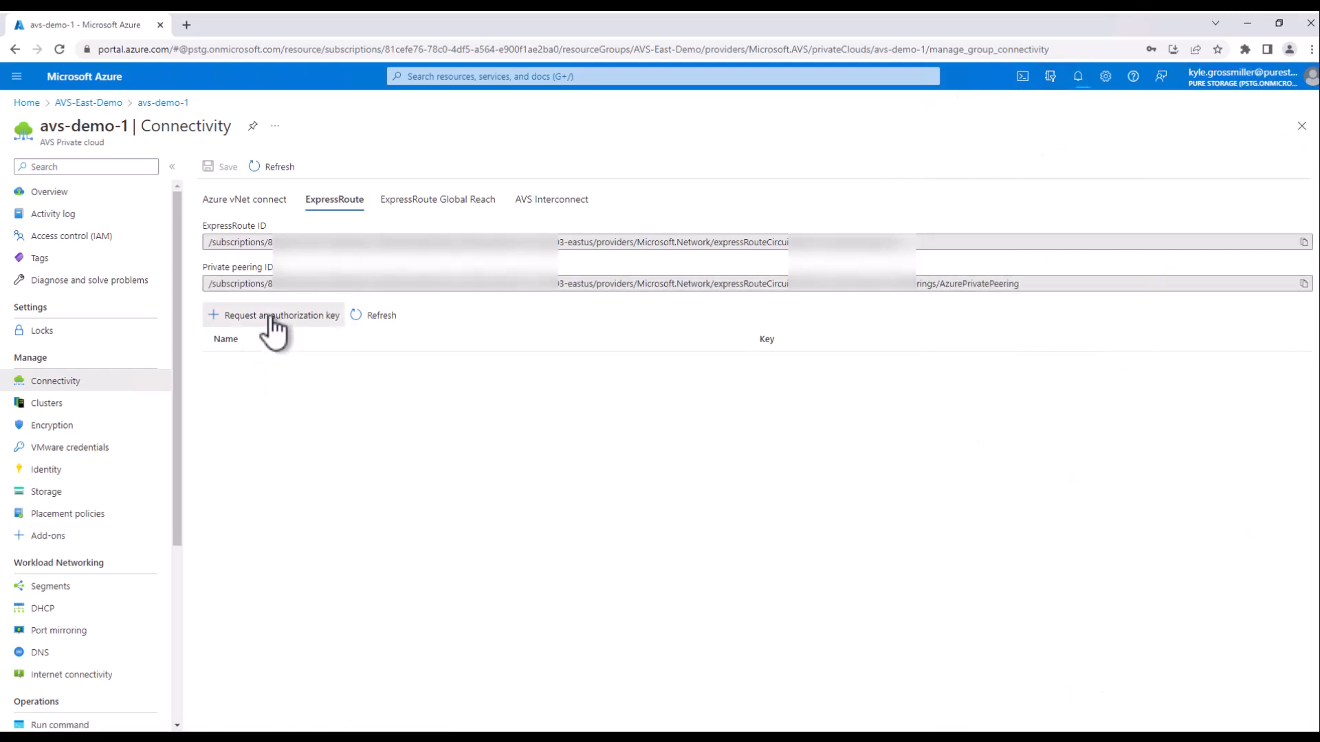
left_click(272, 315)
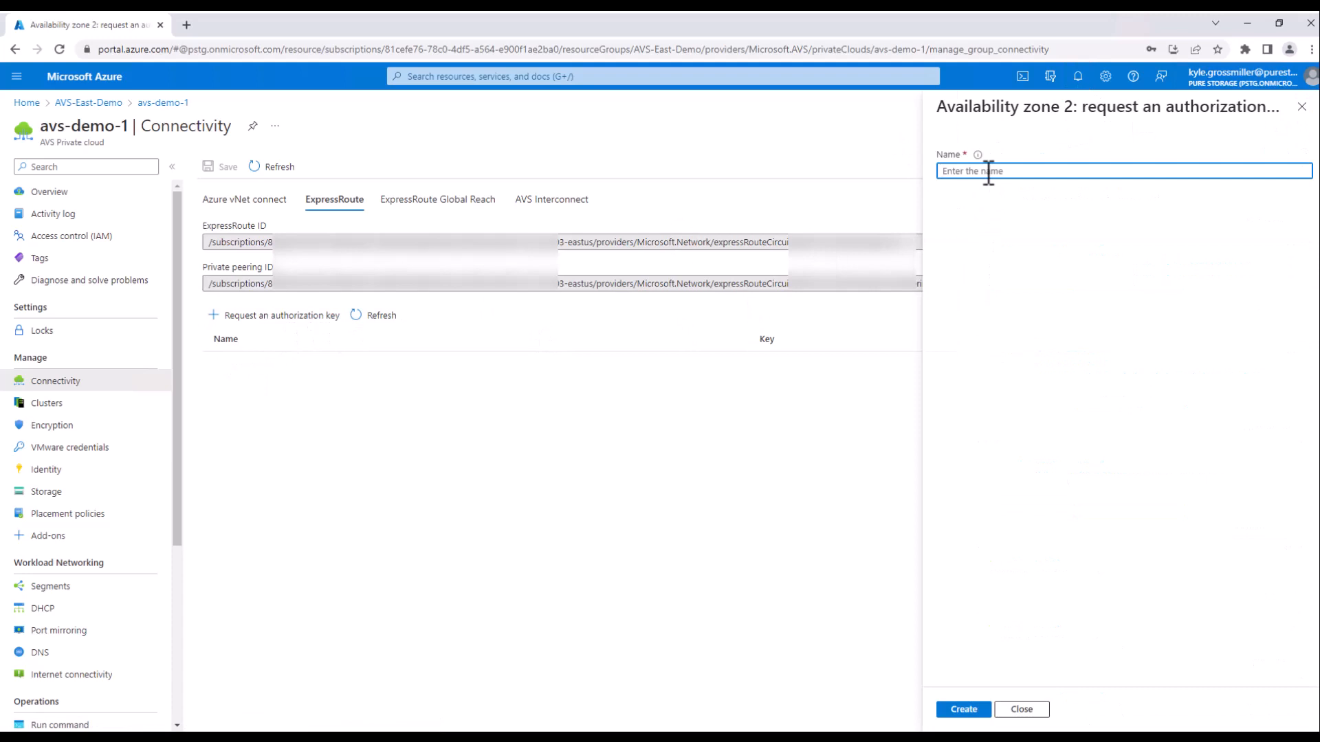
type("avs-cbs-authkey")
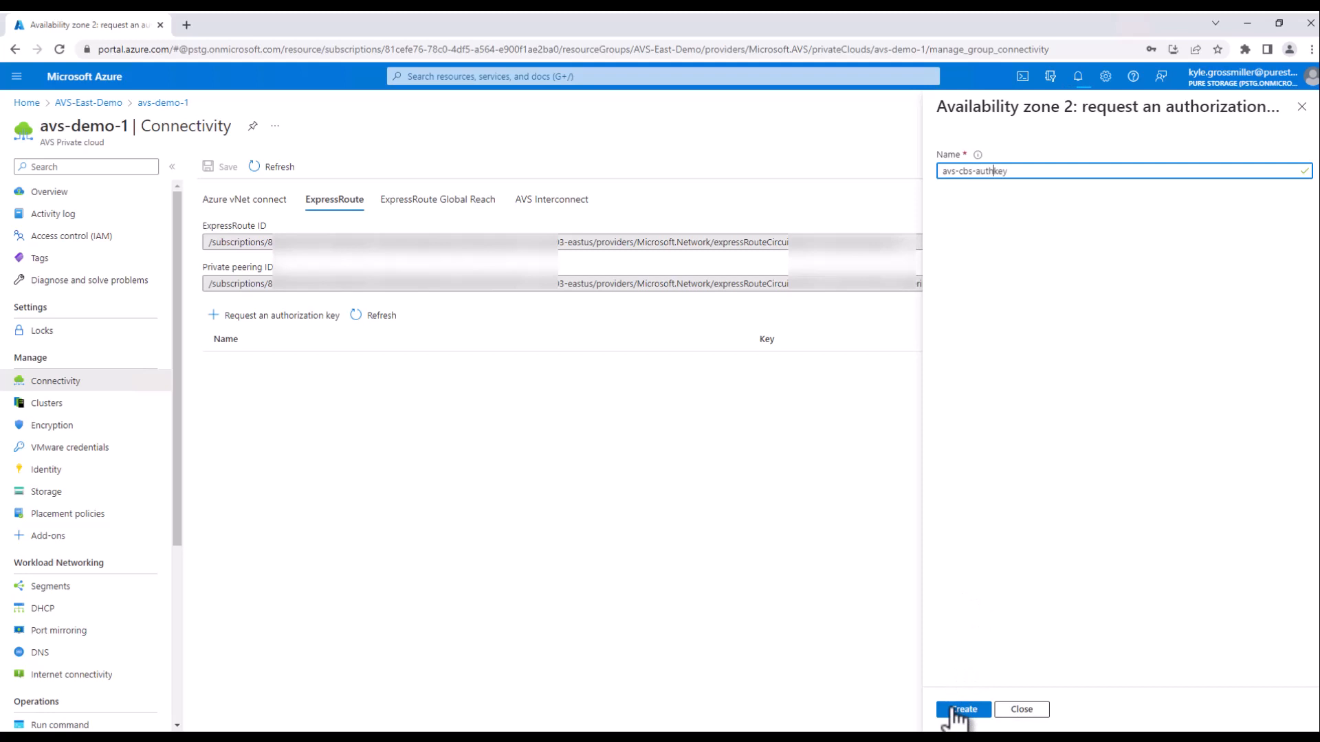
left_click(963, 709)
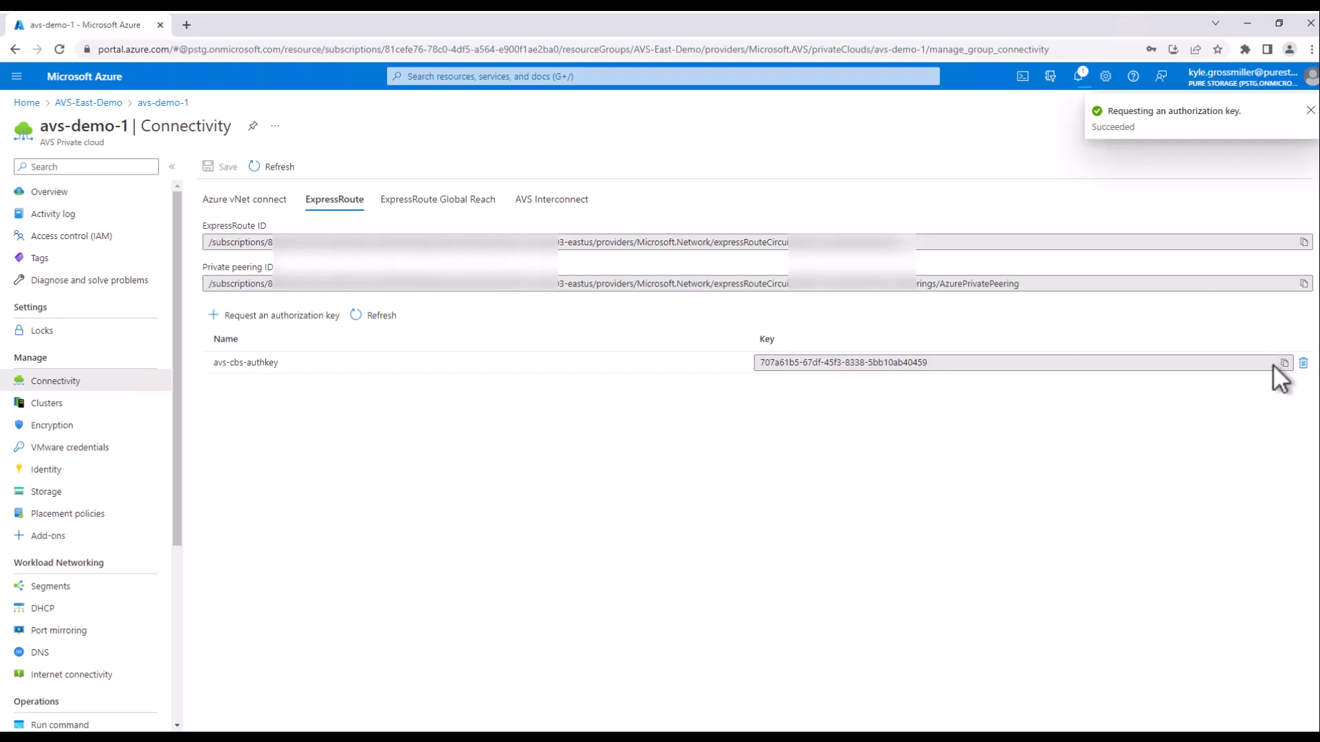
left_click(1284, 363)
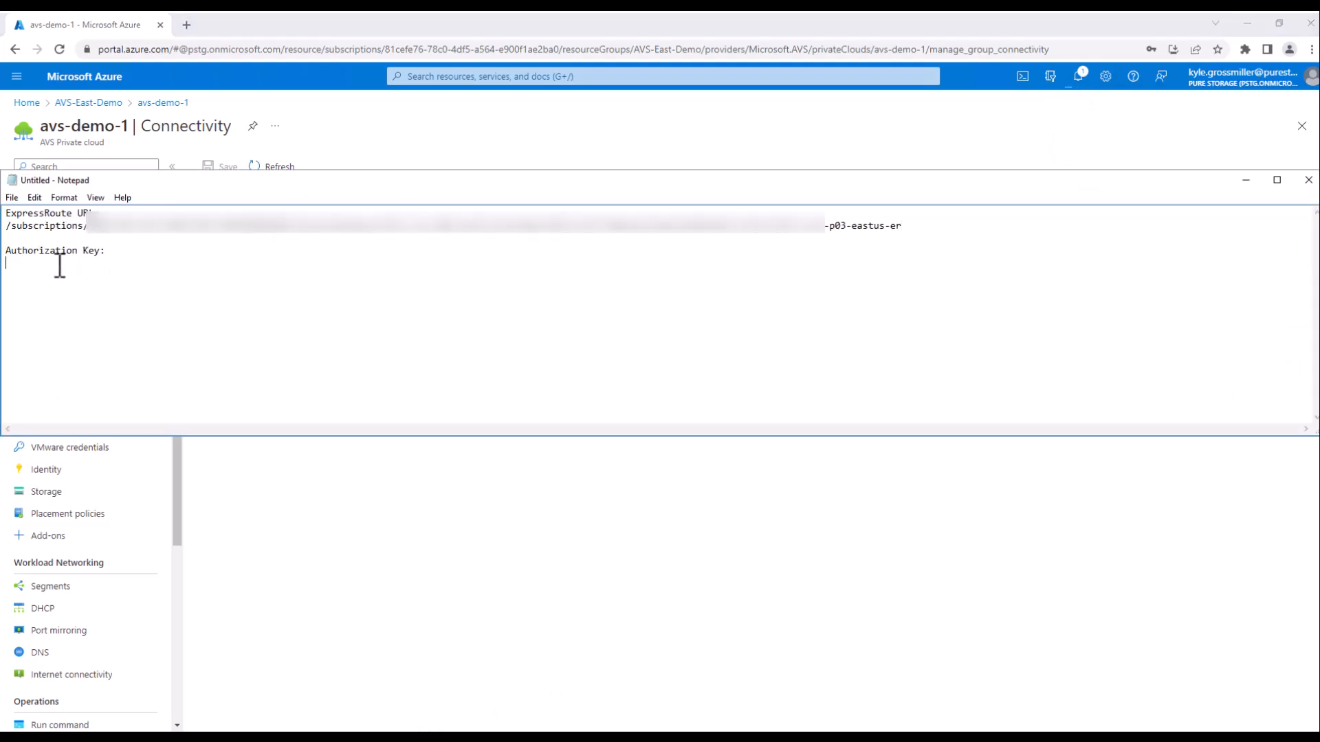
left_click(1306, 179)
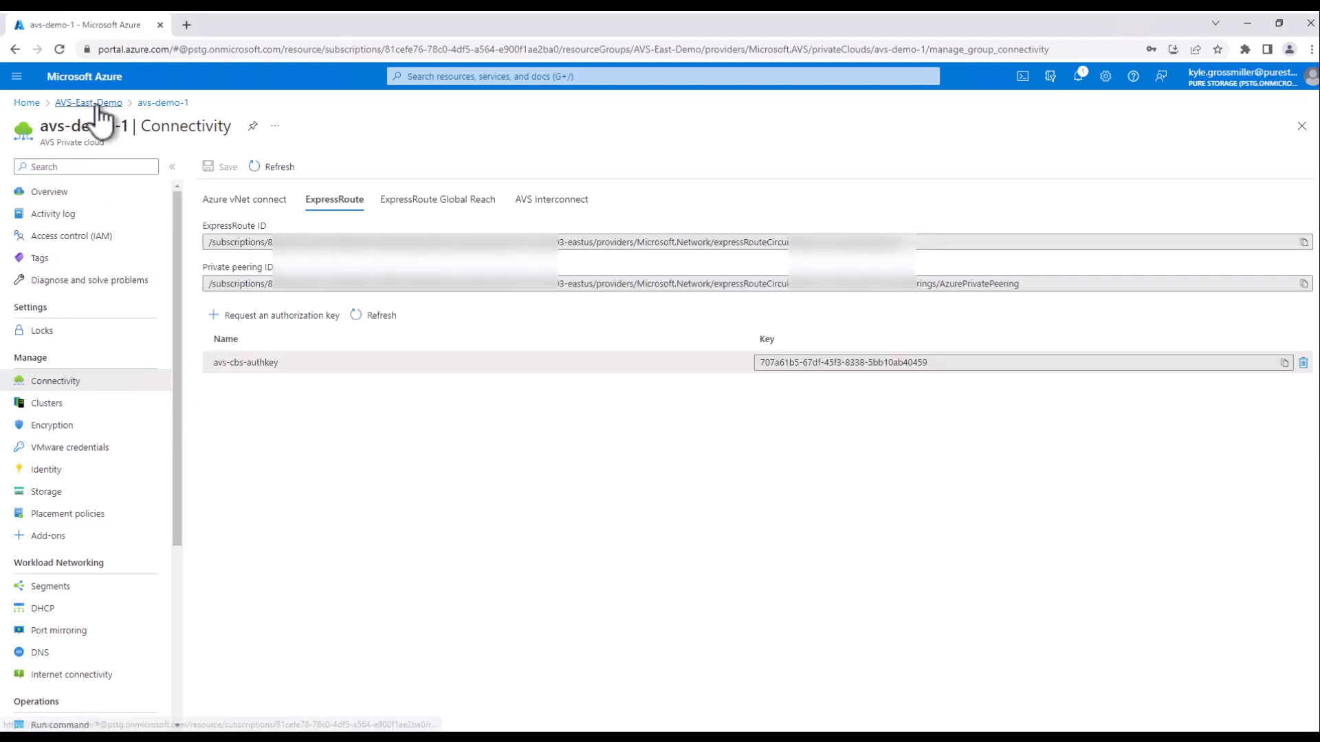
- Begin adding a new connection on the avs-demo-vnet-gw gateway in AVS-East-Demo
left_click(88, 102)
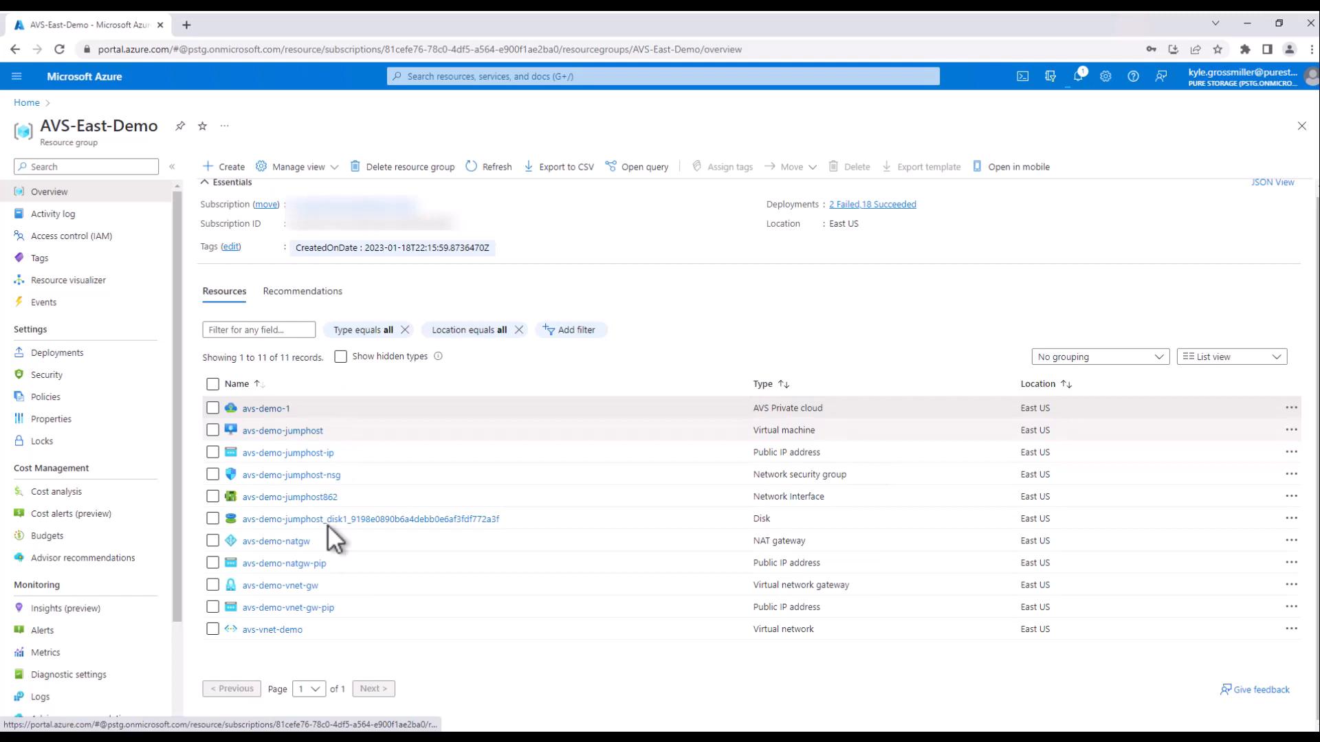
left_click(281, 585)
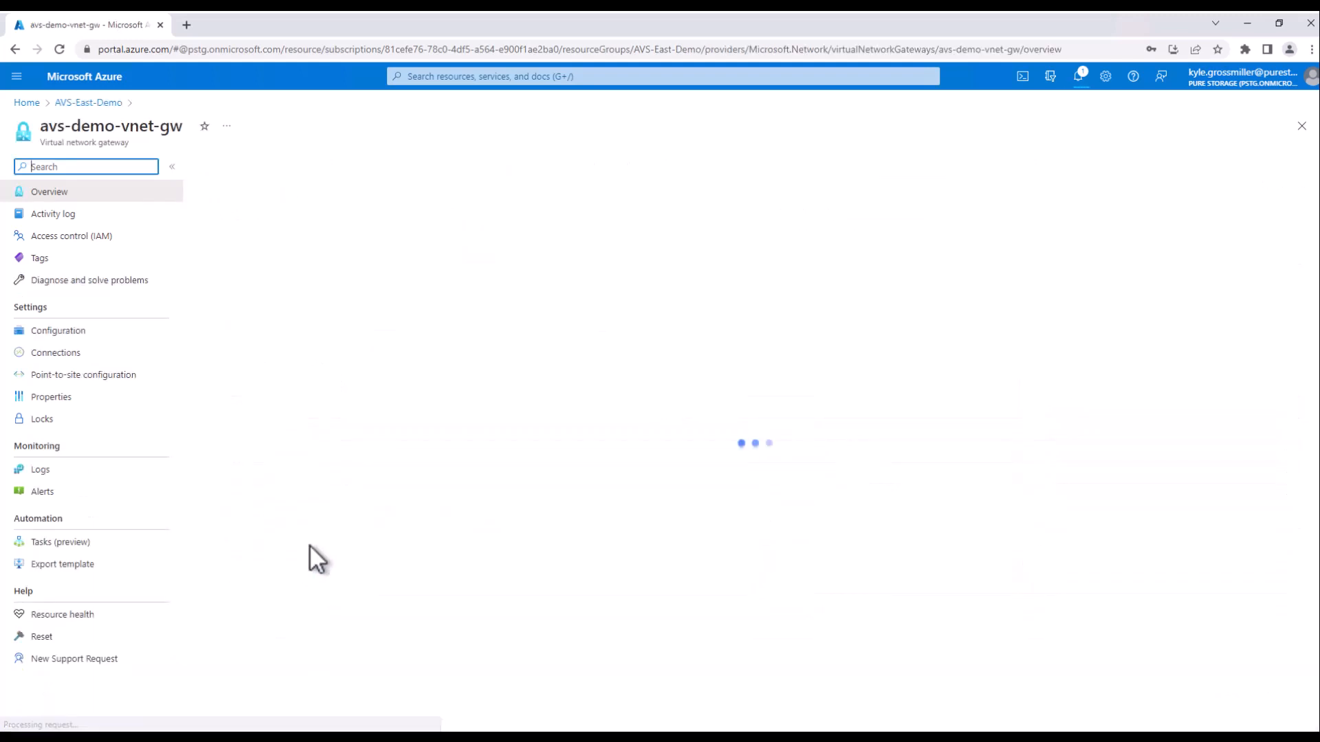
left_click(55, 352)
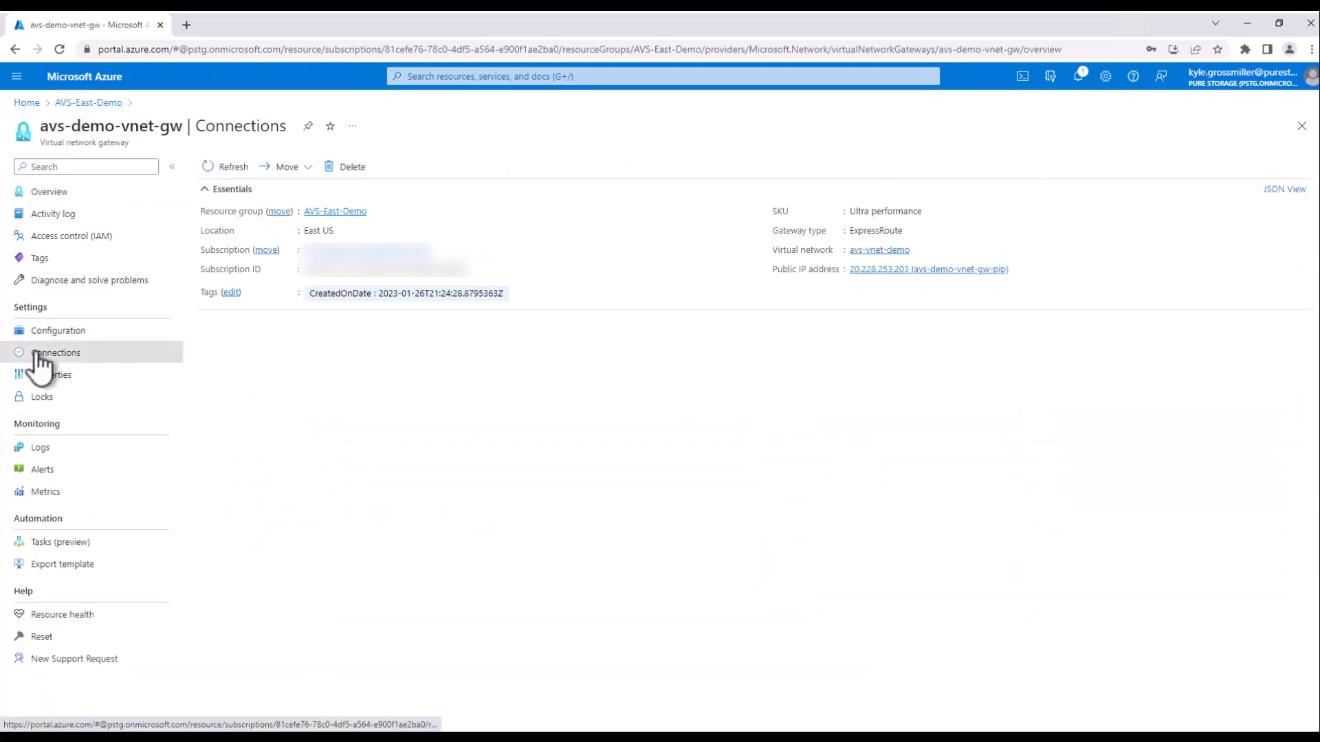
left_click(55, 352)
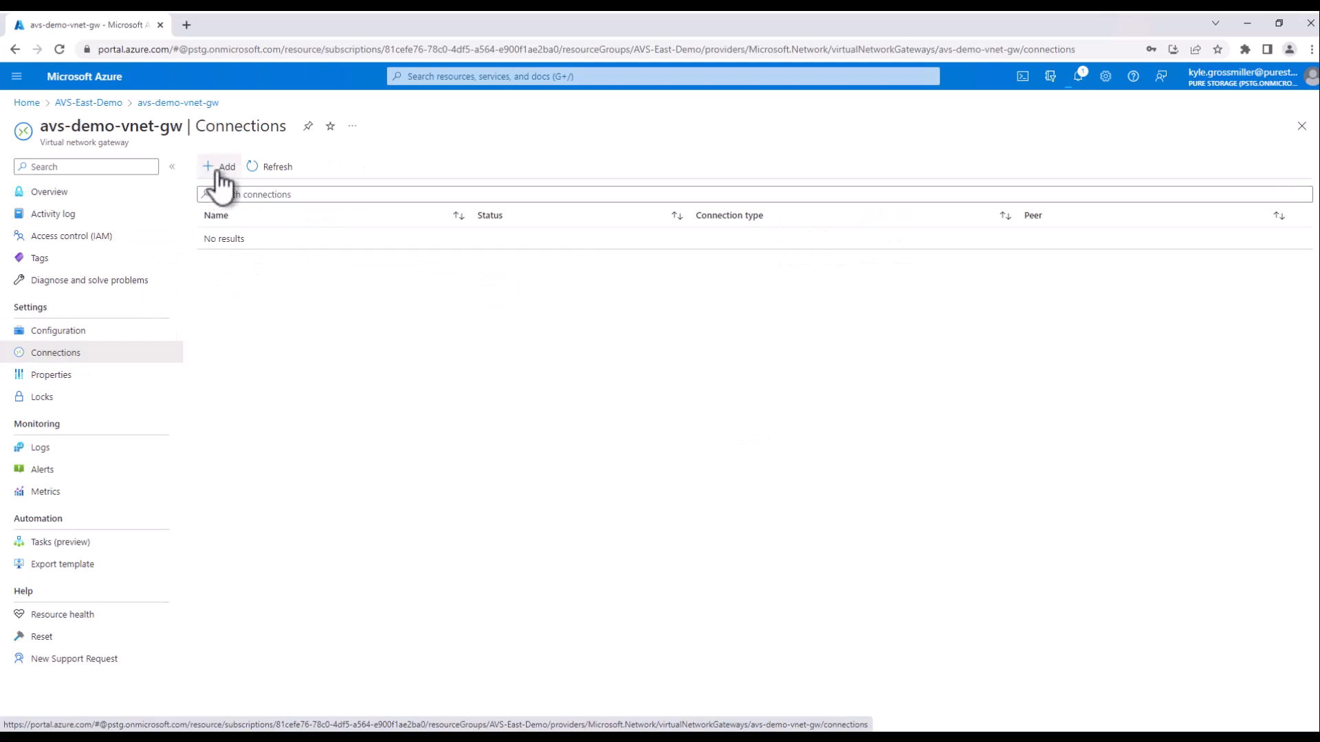
- Name the new connection avs-demo-vnet-conn
left_click(217, 167)
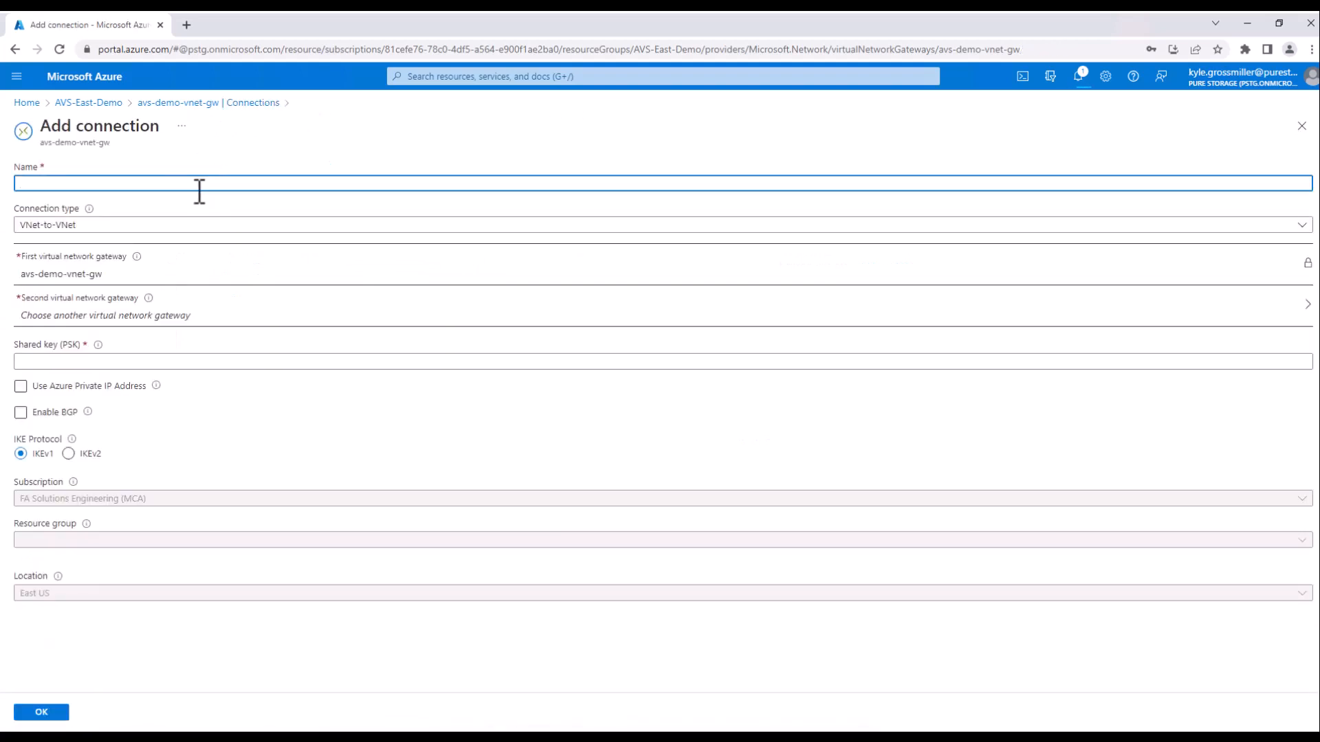
type("a")
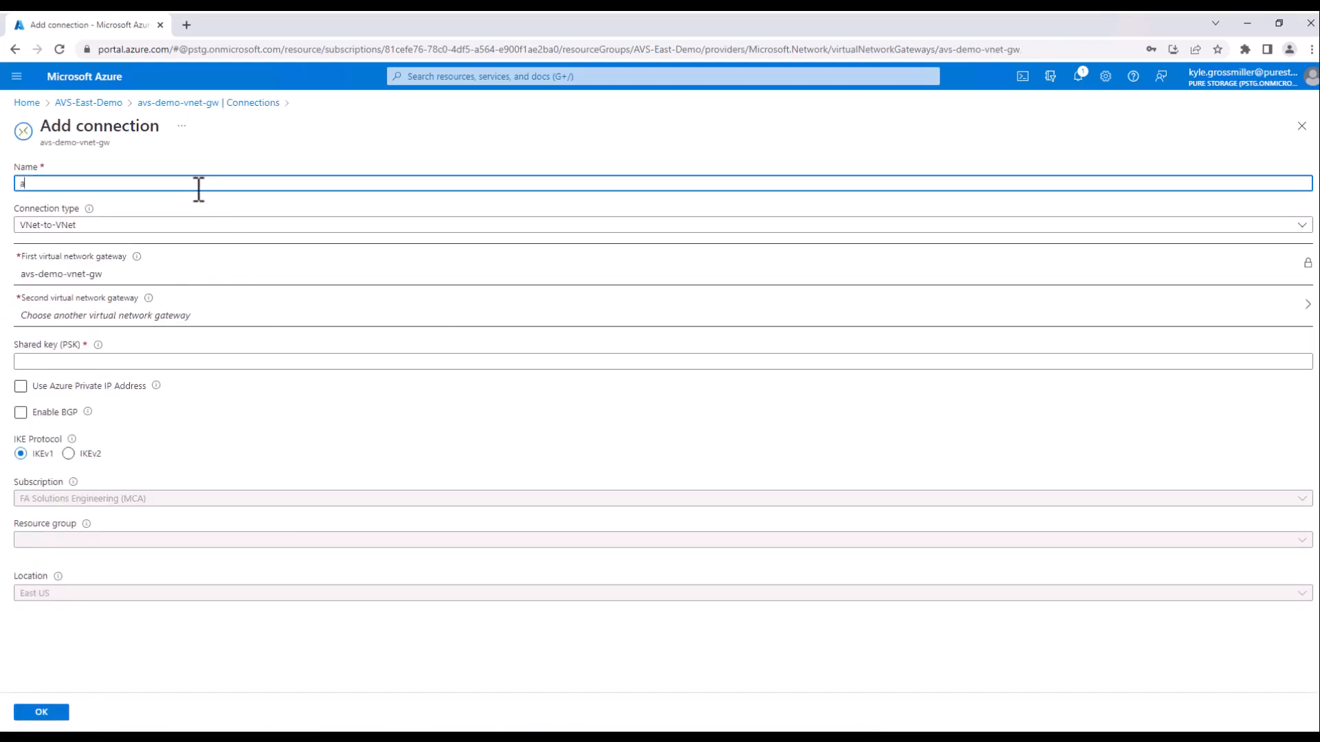
type("vs-demo-vnet-conn")
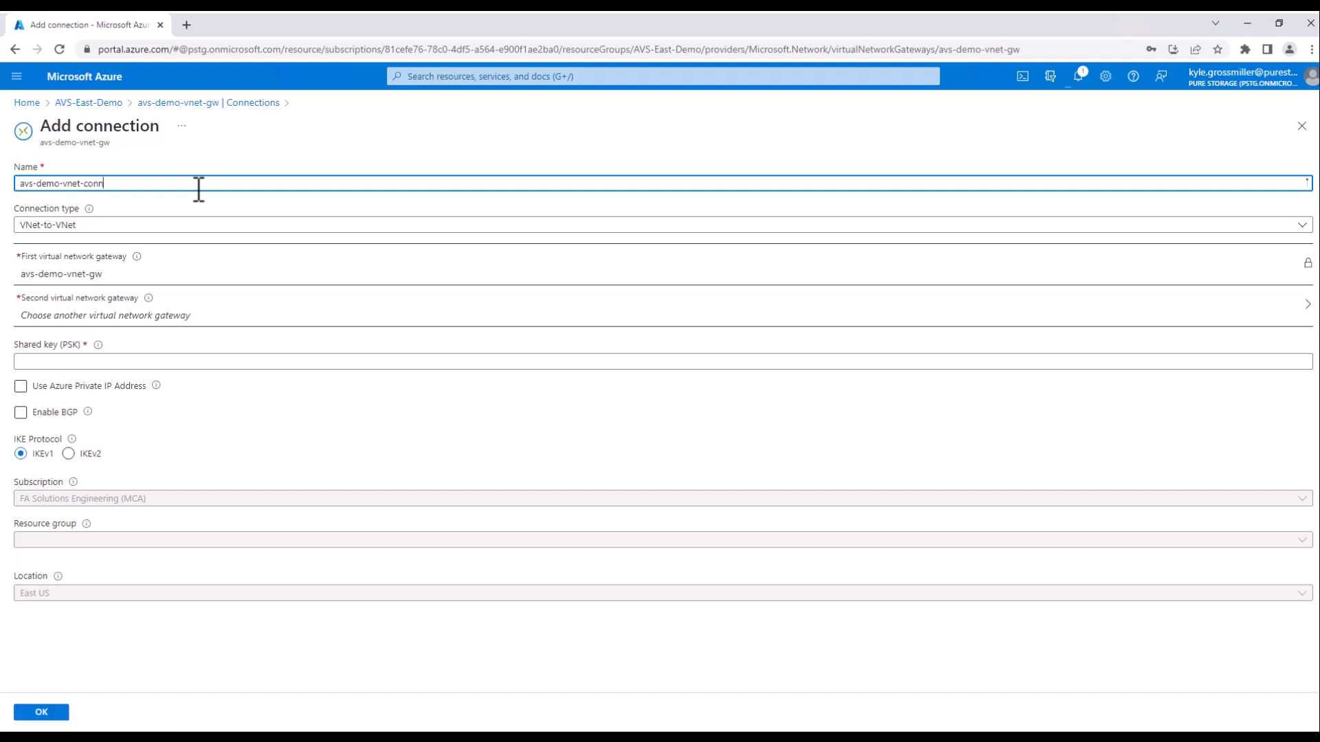
left_click(657, 234)
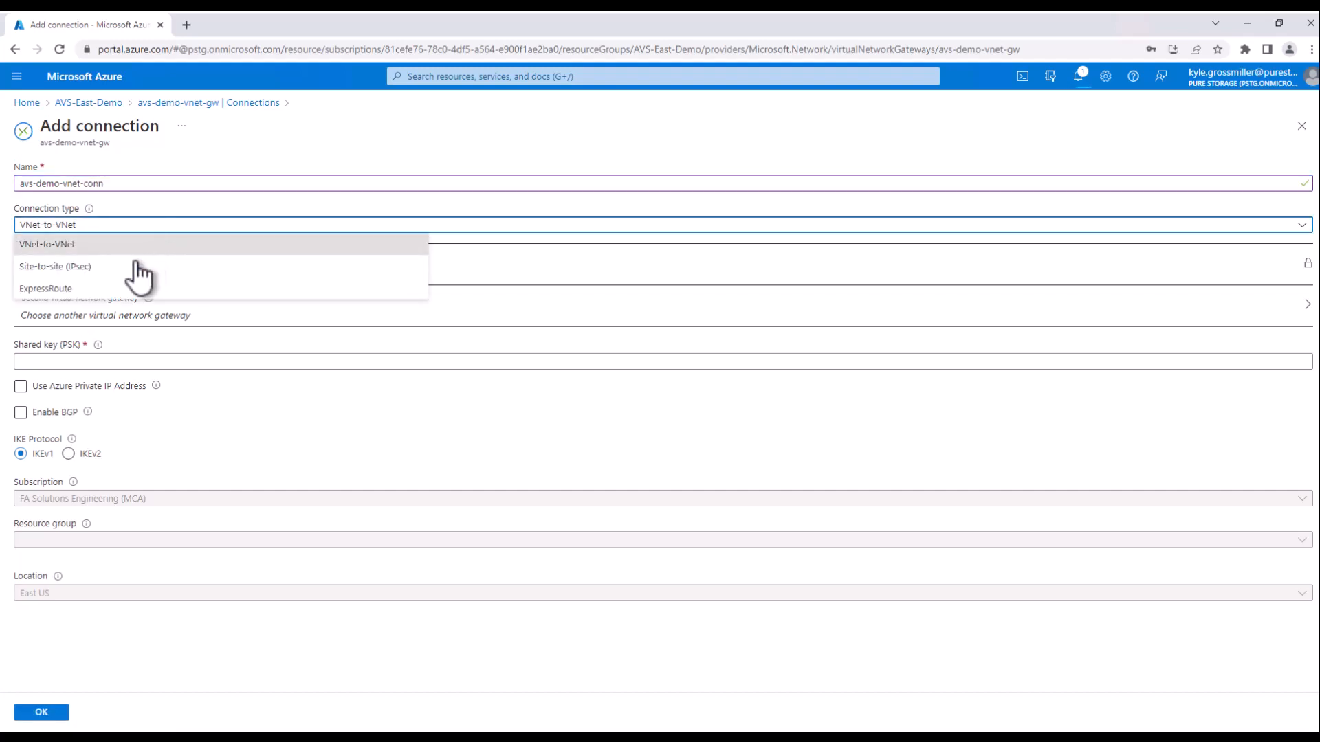
left_click(42, 288)
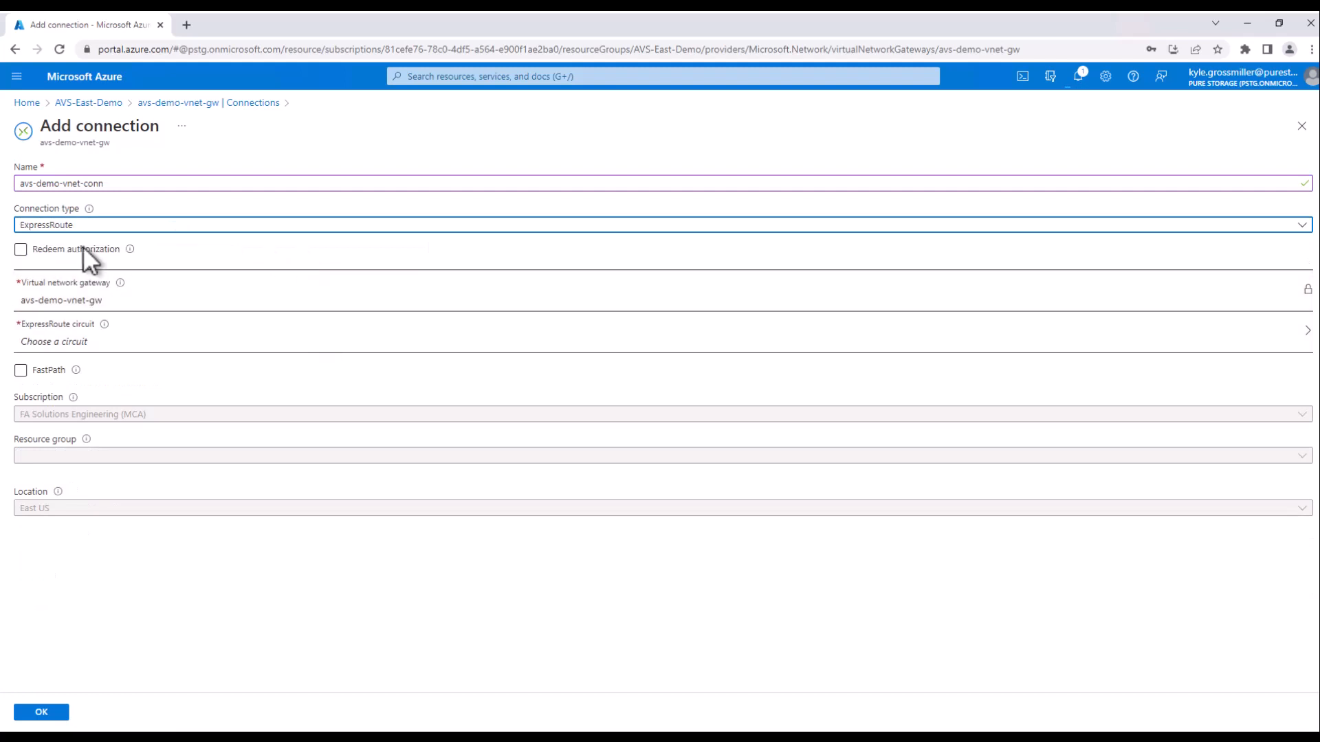
left_click(20, 248)
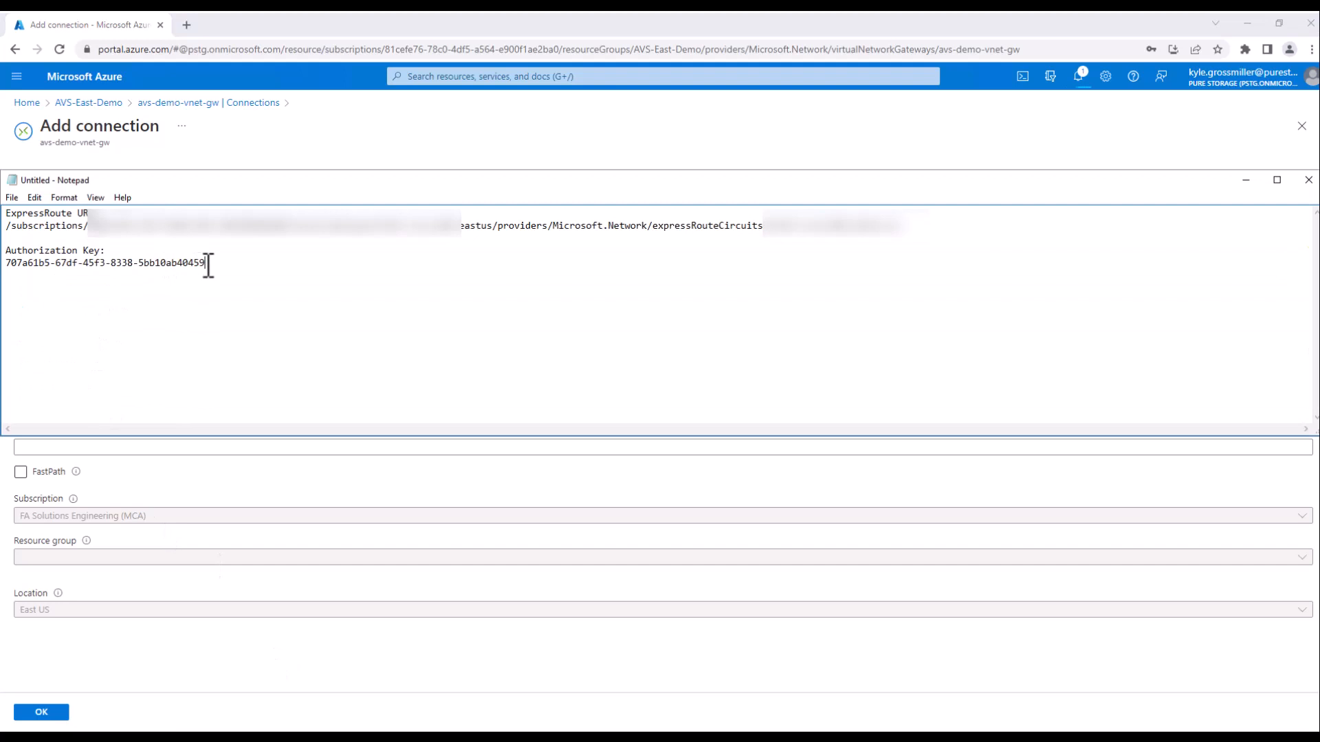
right_click(103, 263)
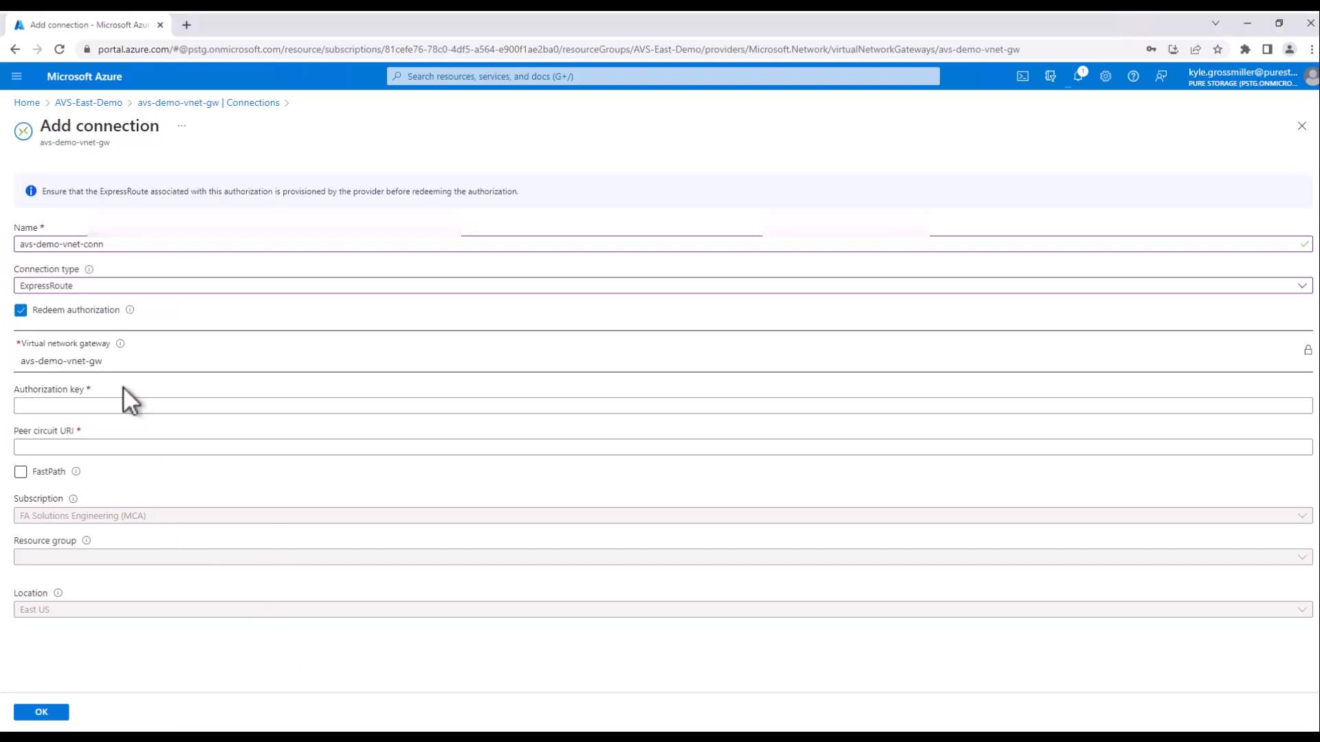
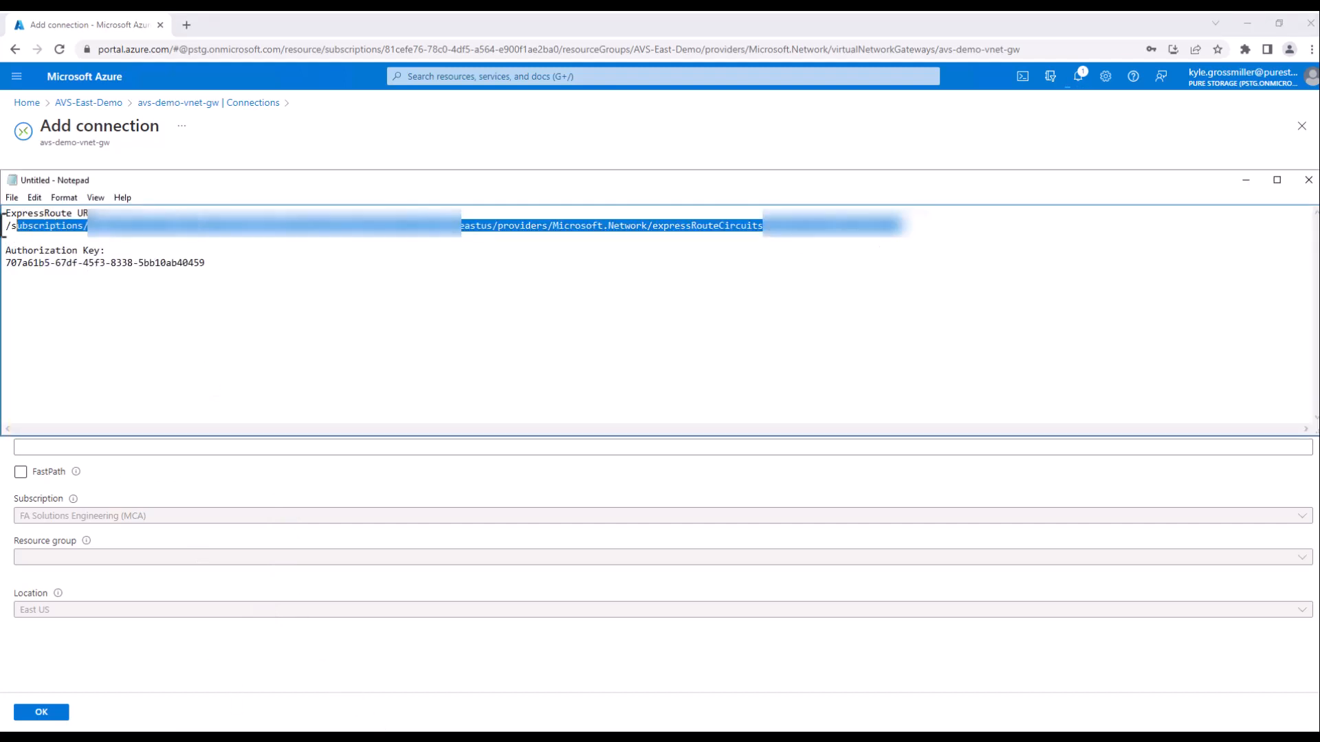
right_click(55, 225)
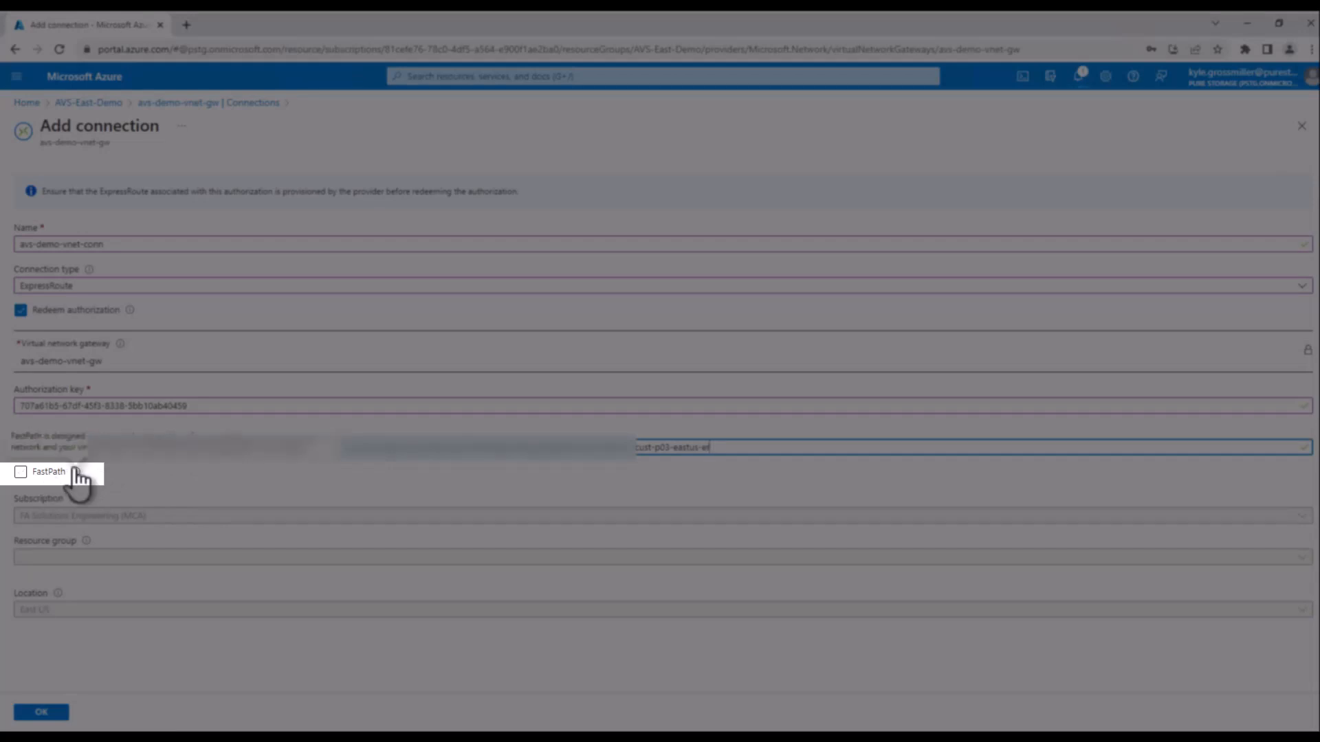
- Enable FastPath and create the avs-demo-vnet-conn connection
left_click(19, 473)
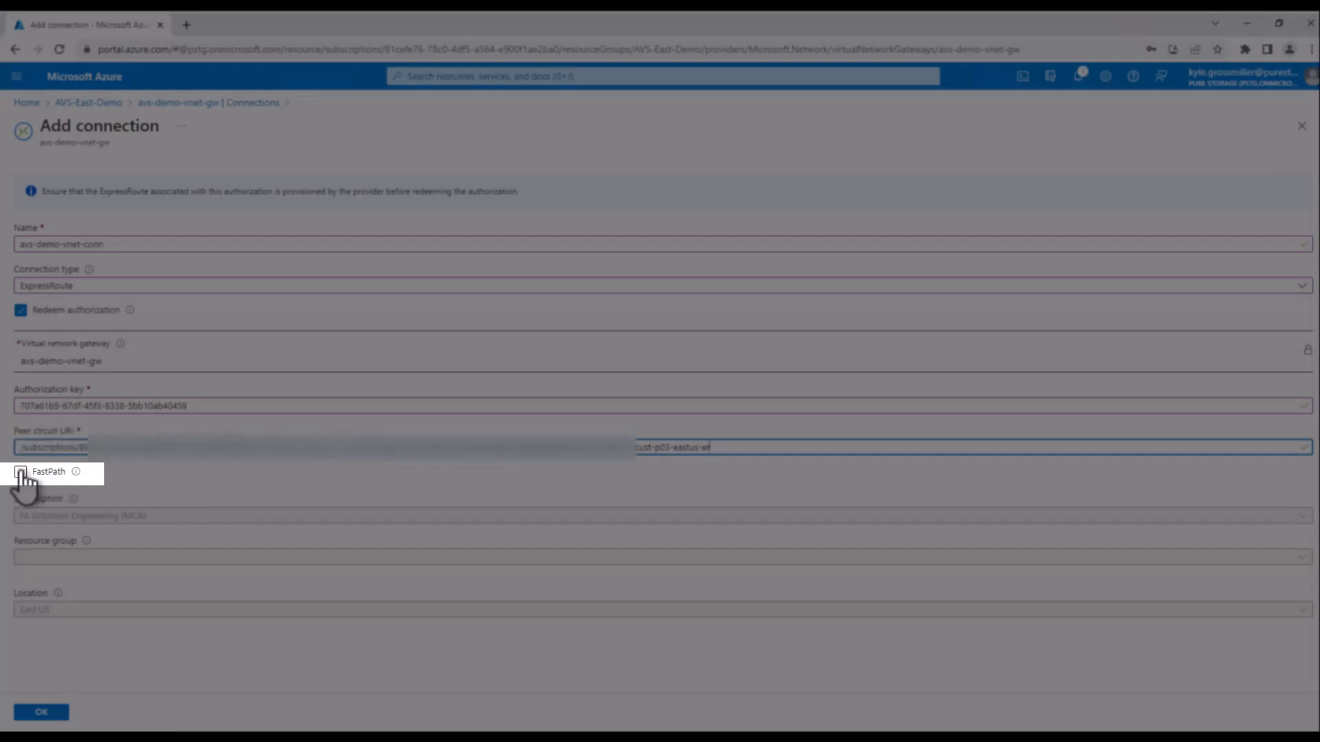
left_click(17, 473)
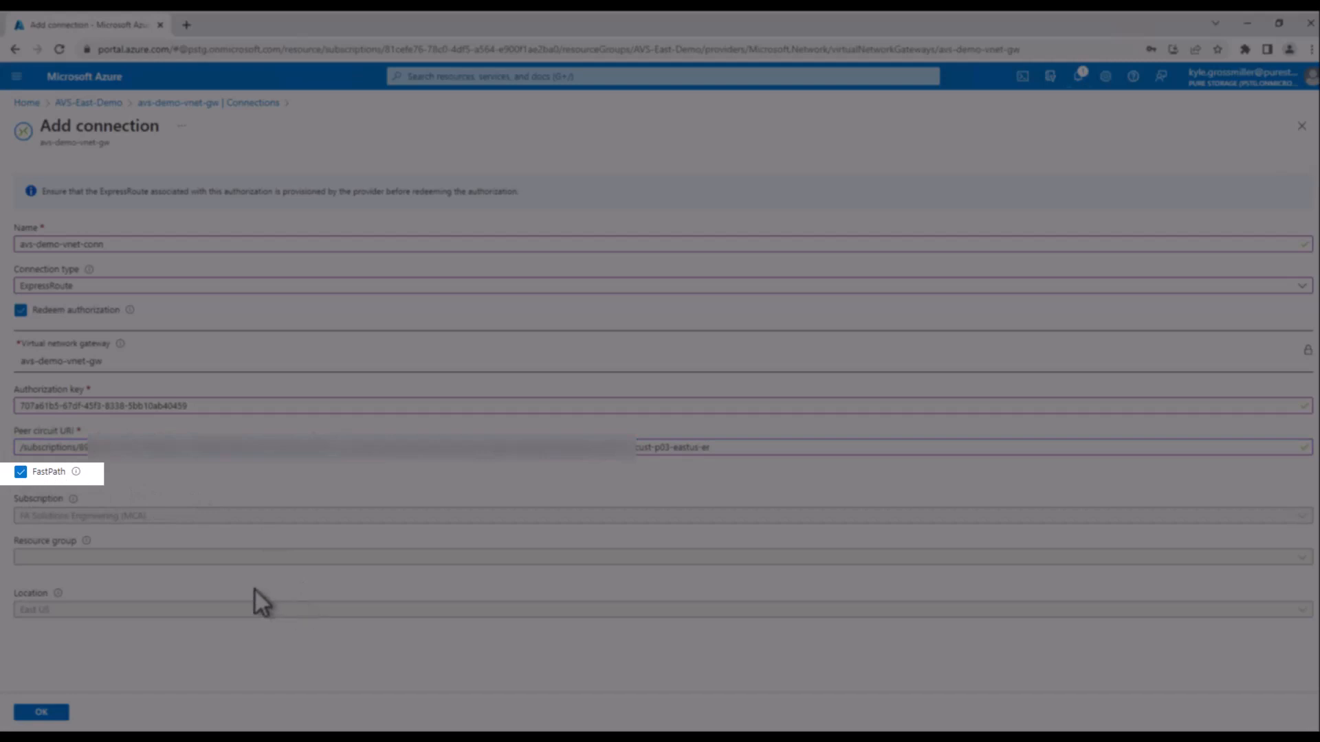
left_click(41, 712)
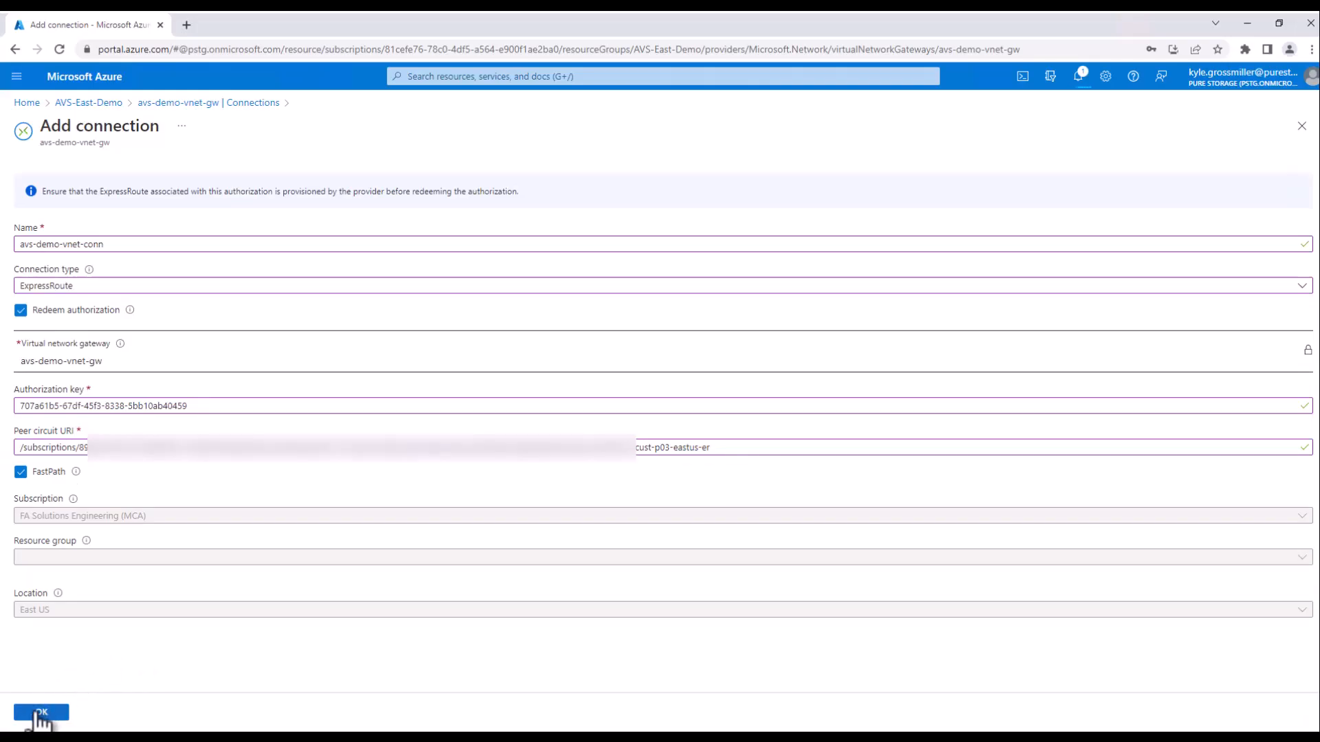
left_click(39, 712)
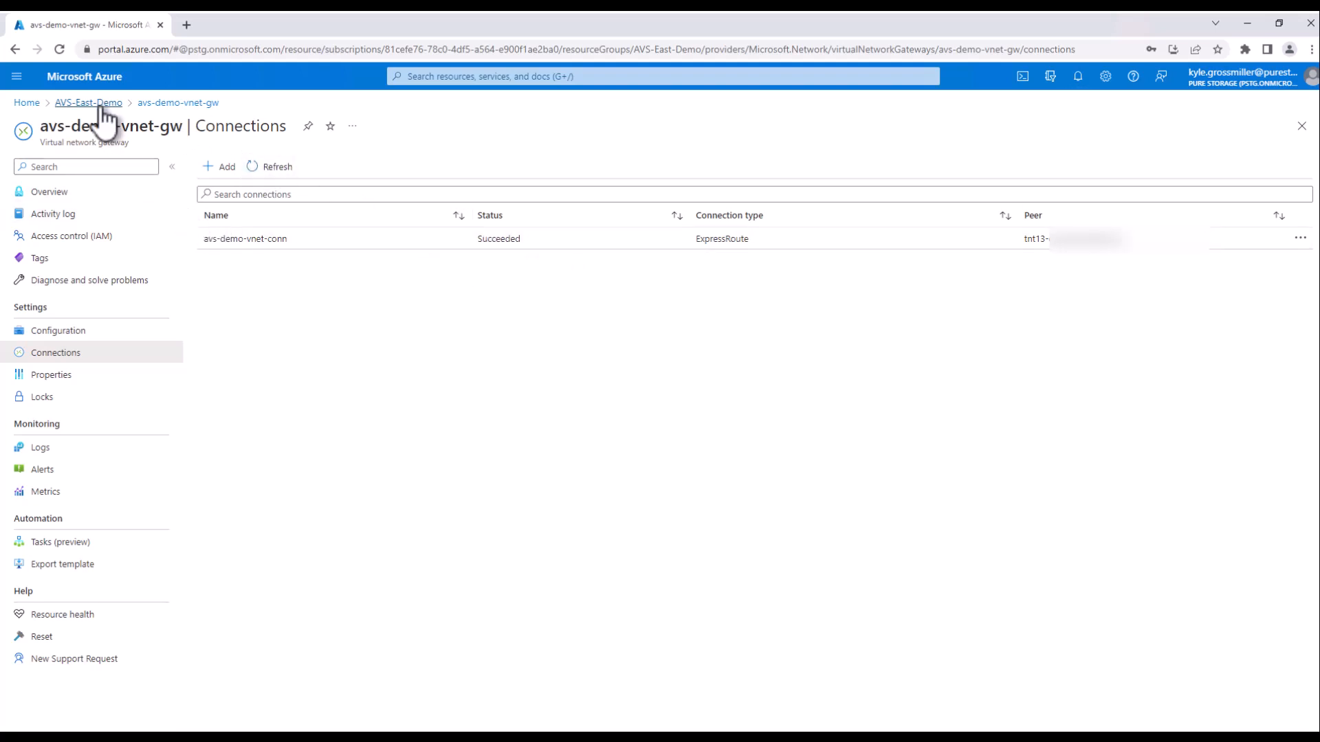
- Return to AVS-East-Demo and reopen the avs-demo-1 private cloud
left_click(88, 103)
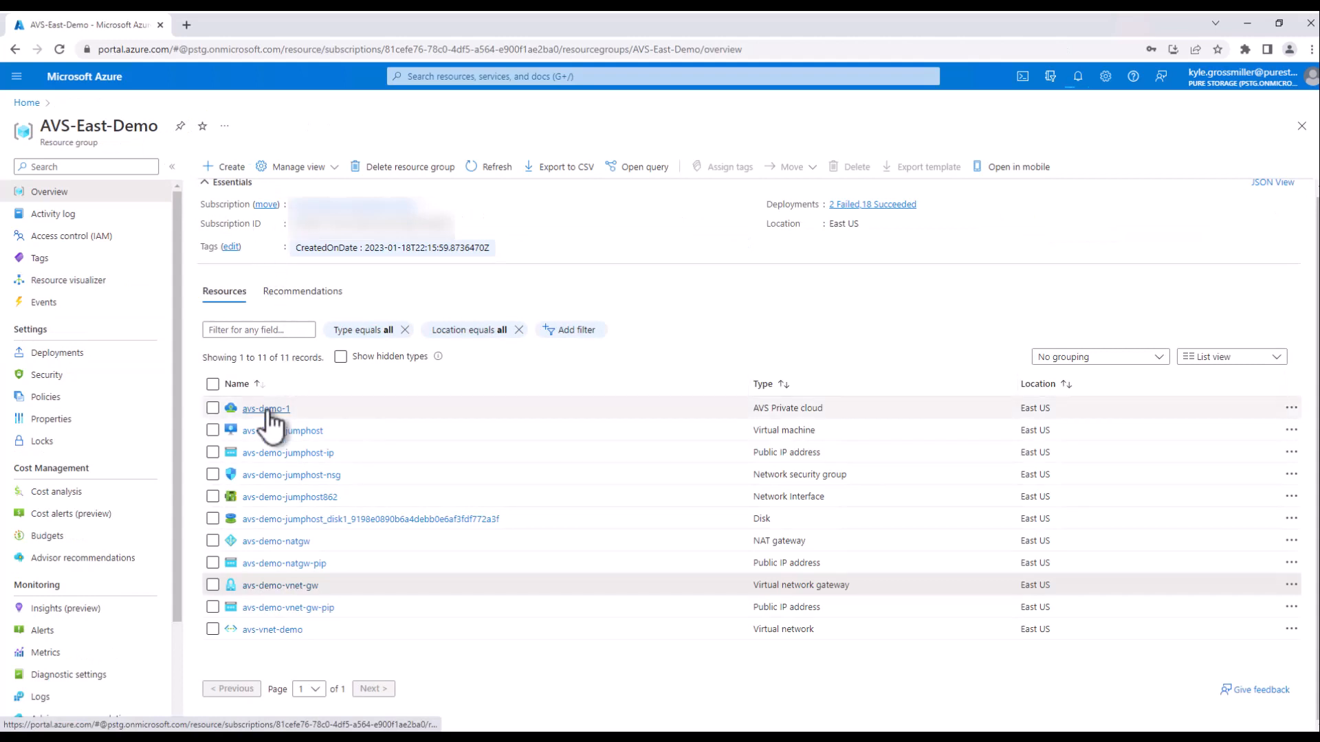
left_click(265, 408)
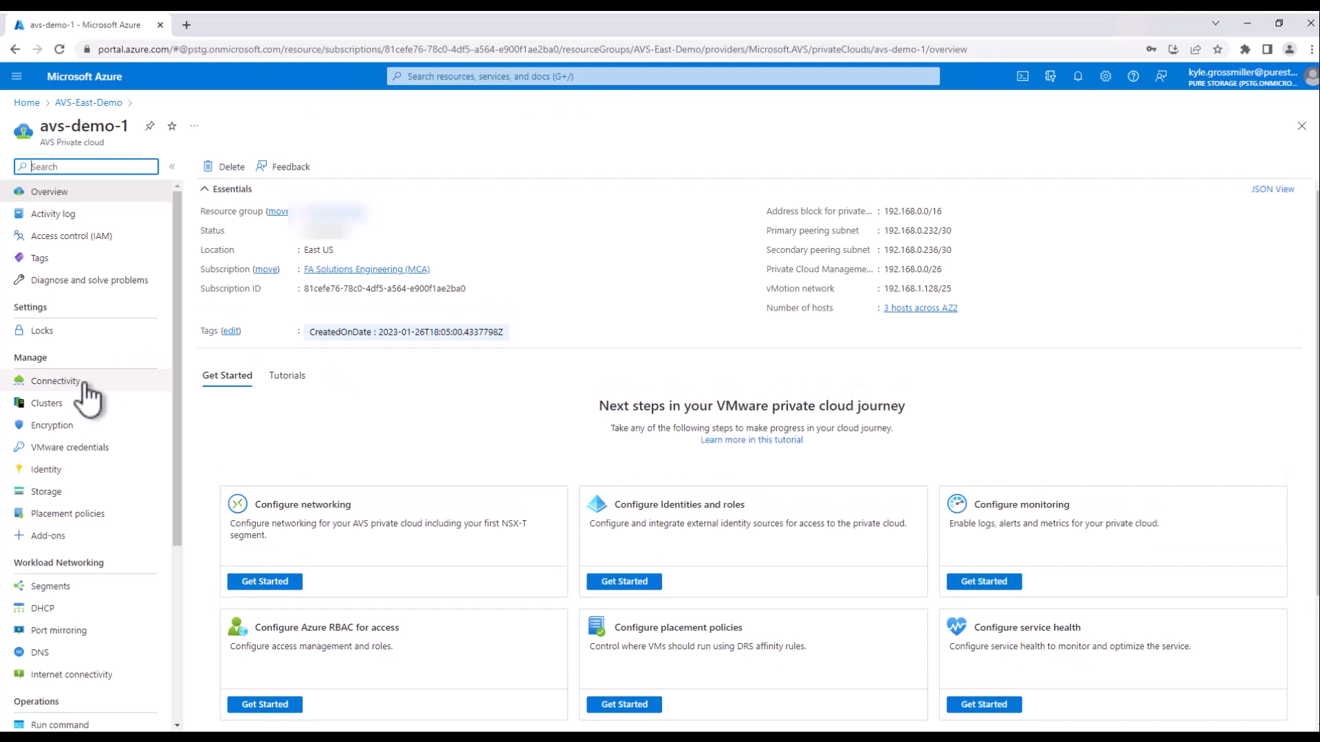
- Set avs-vnet-demo as avs-demo-1's Azure vNet connection and save
left_click(55, 381)
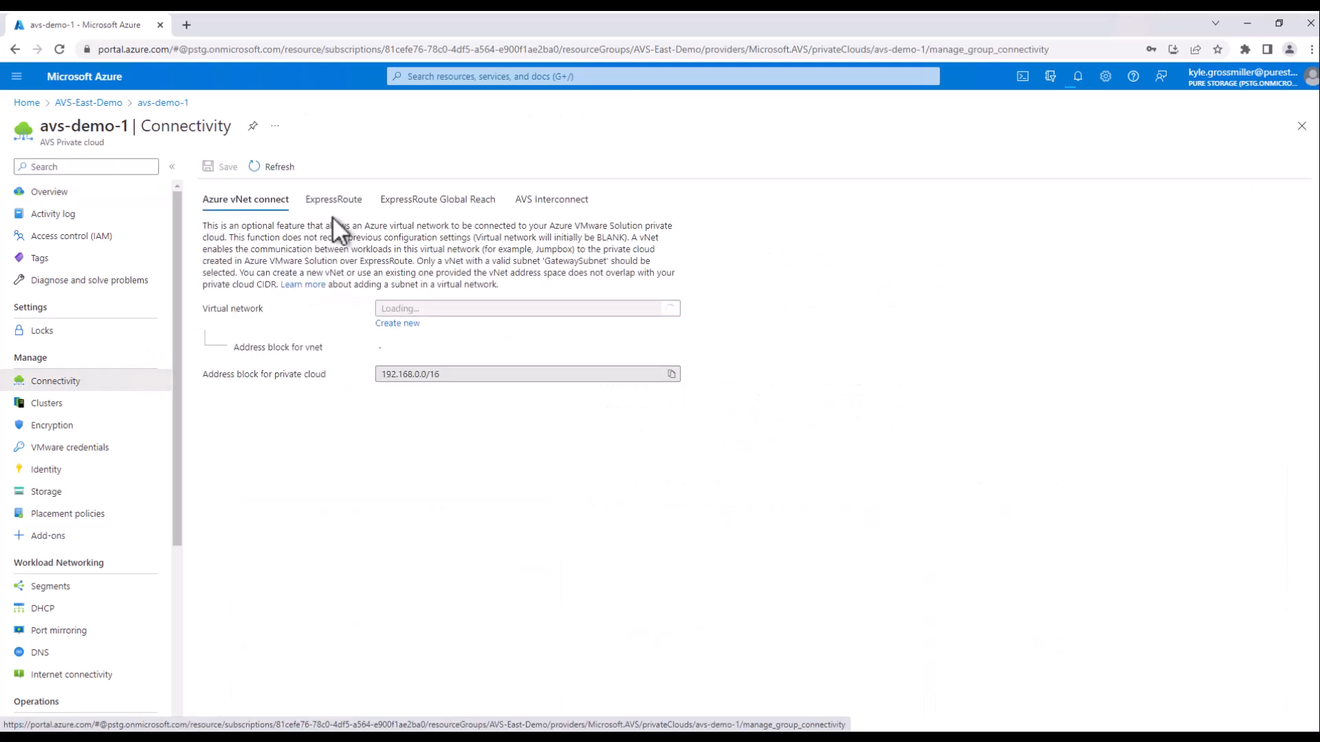
left_click(527, 308)
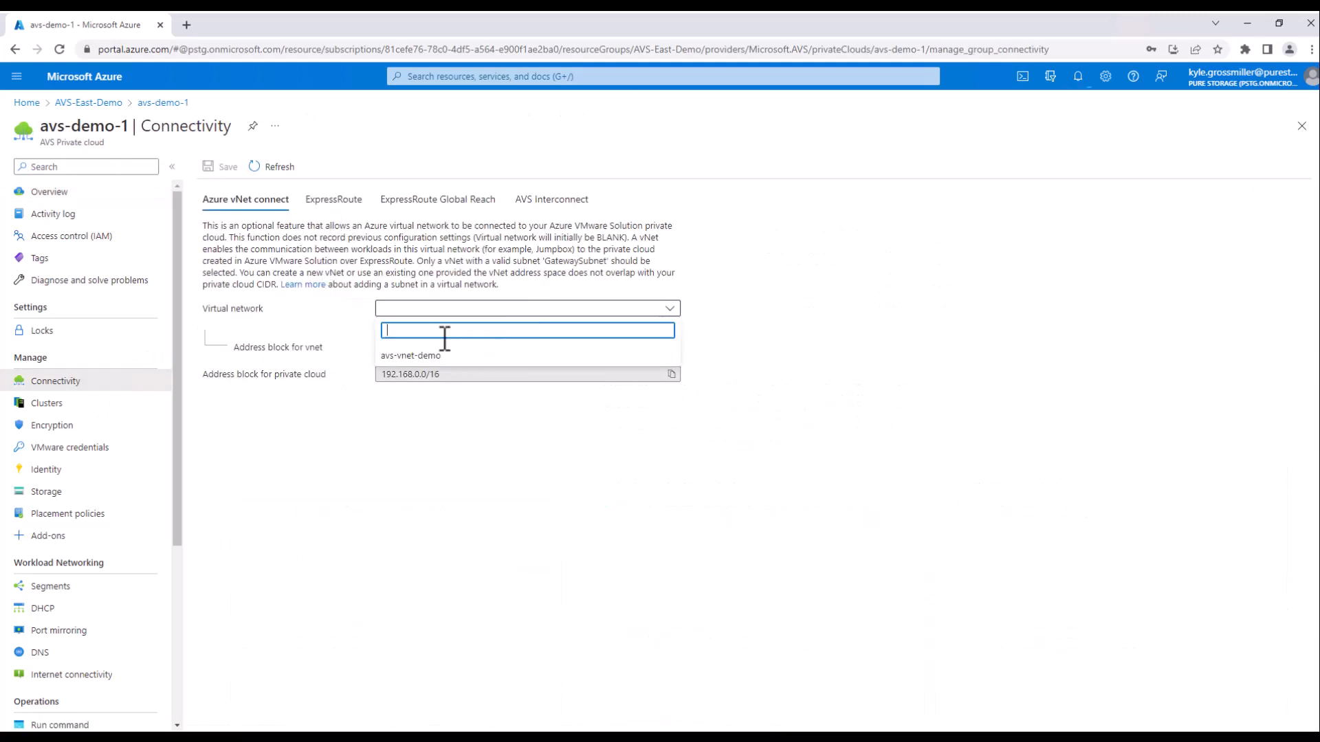
left_click(411, 355)
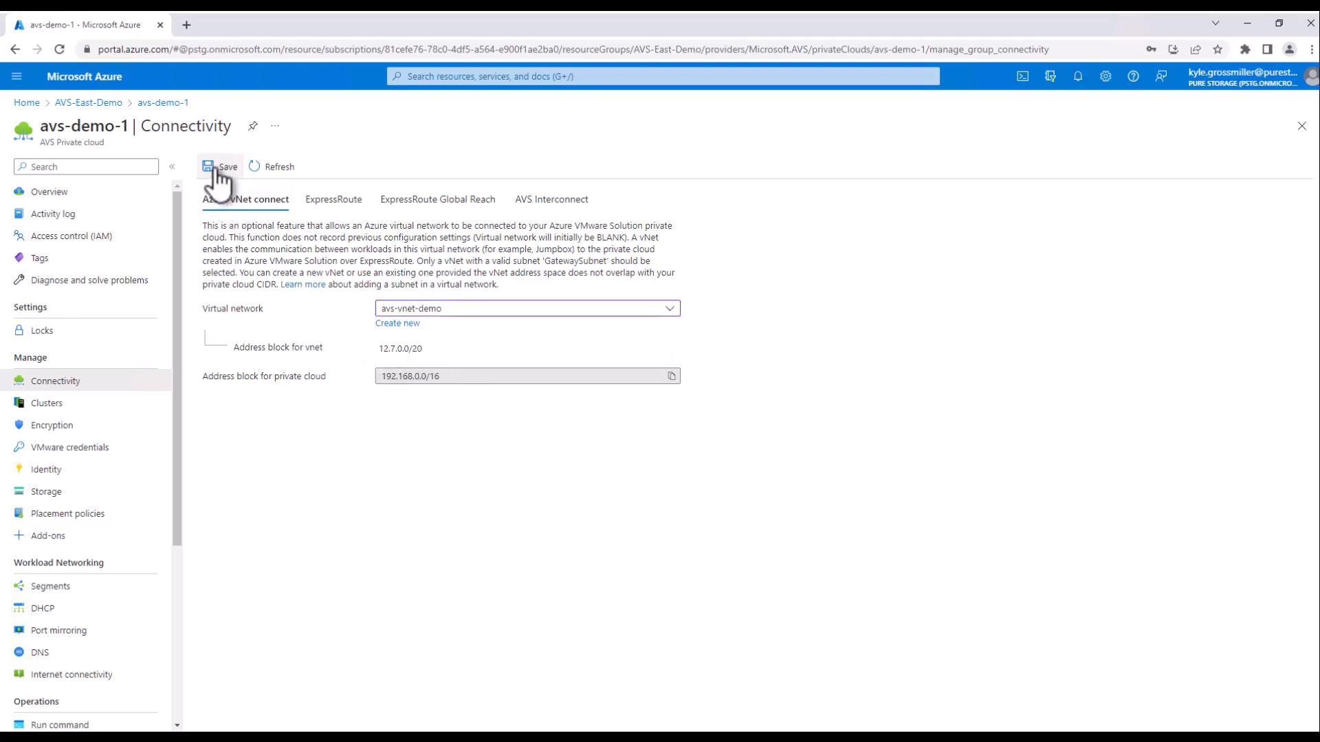
left_click(223, 166)
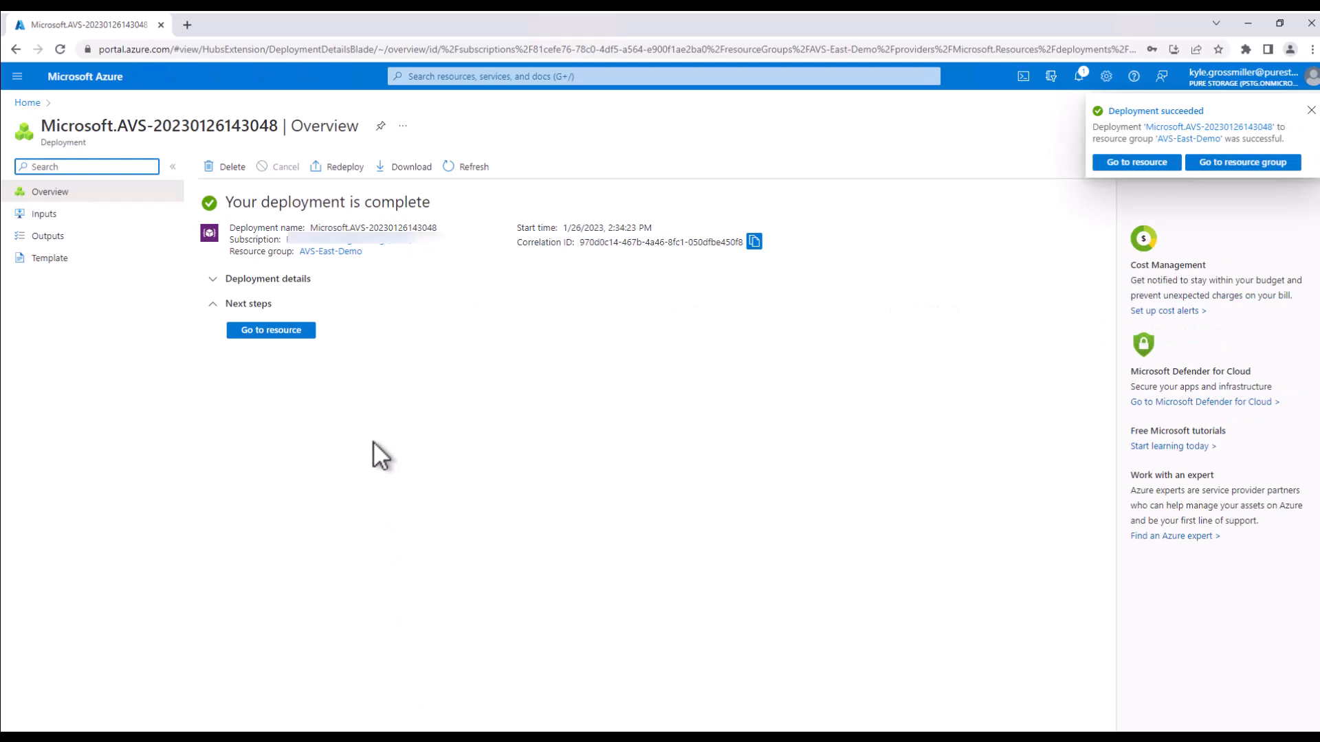
- Dismiss the Deployment succeeded notice and go to the AVS-East-Demo resource group
left_click(1306, 108)
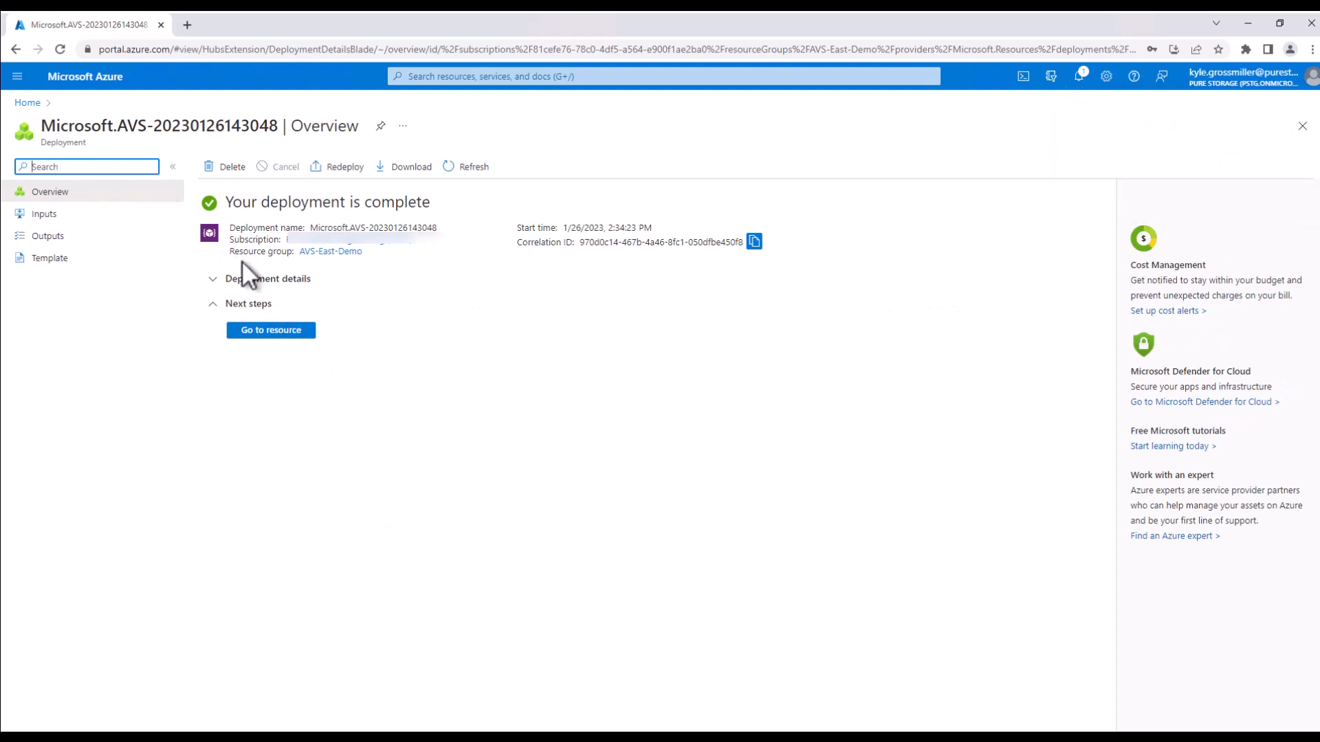
left_click(330, 250)
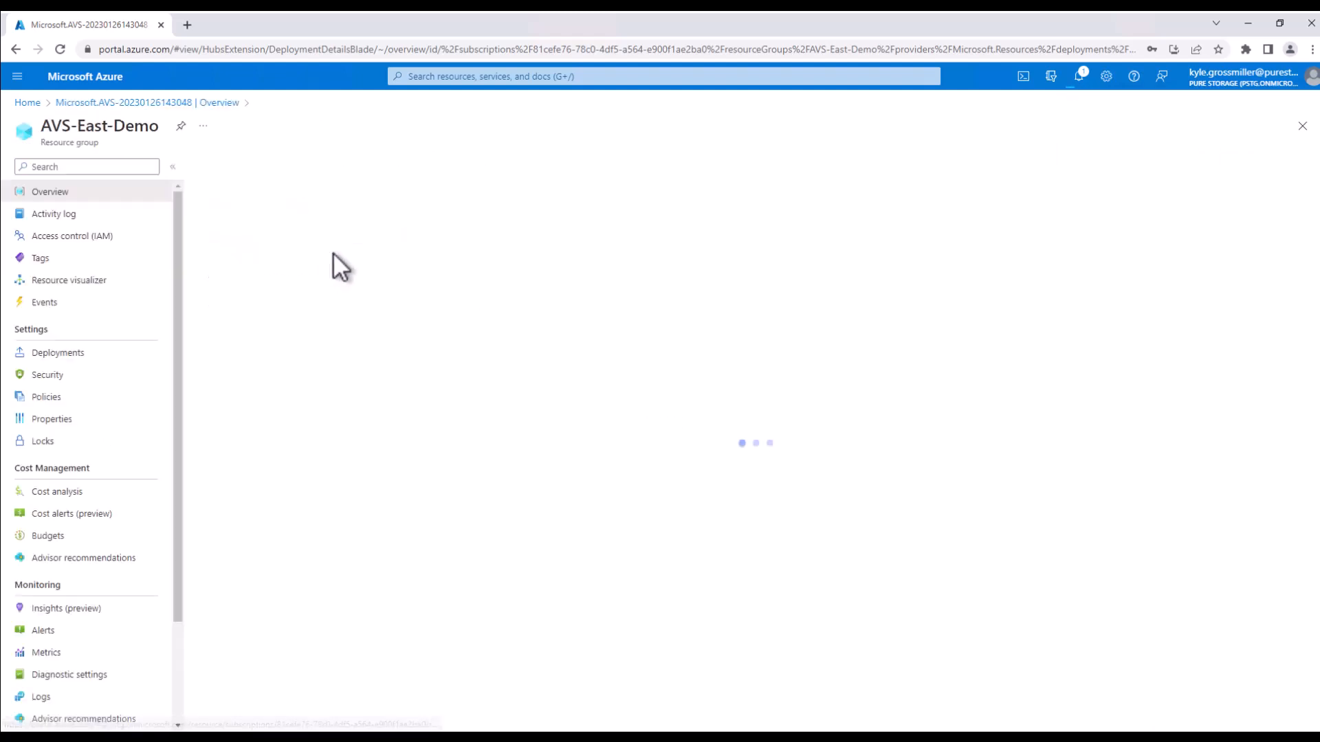